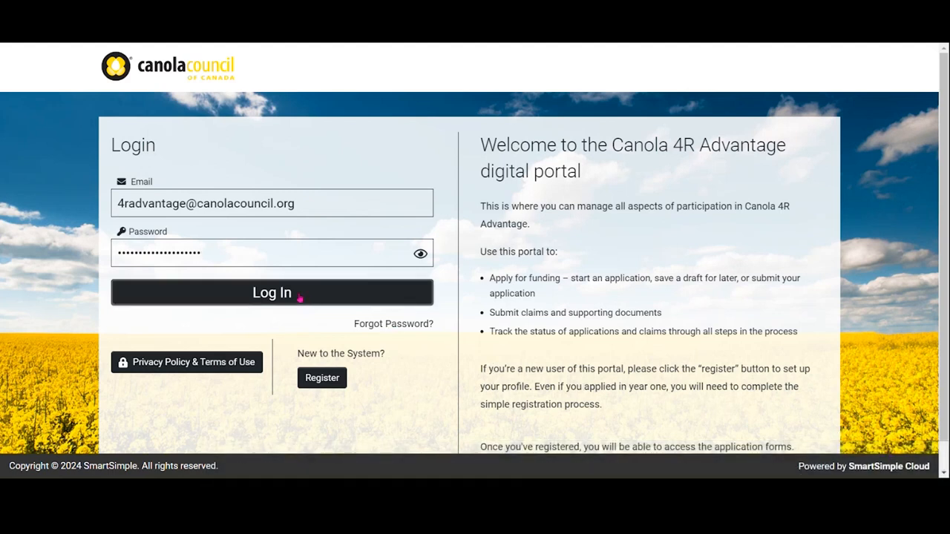
{"action": "mouse_move", "coordinate": [391, 324]}
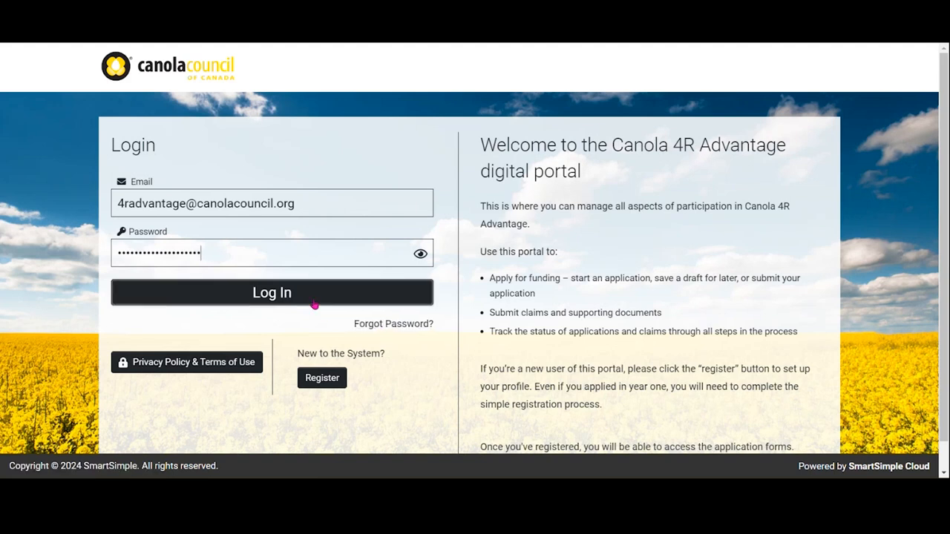
Log in and move down the home dashboard to the Claim Forms section with two drafts.
{"action": "left_click", "coordinate": [272, 291]}
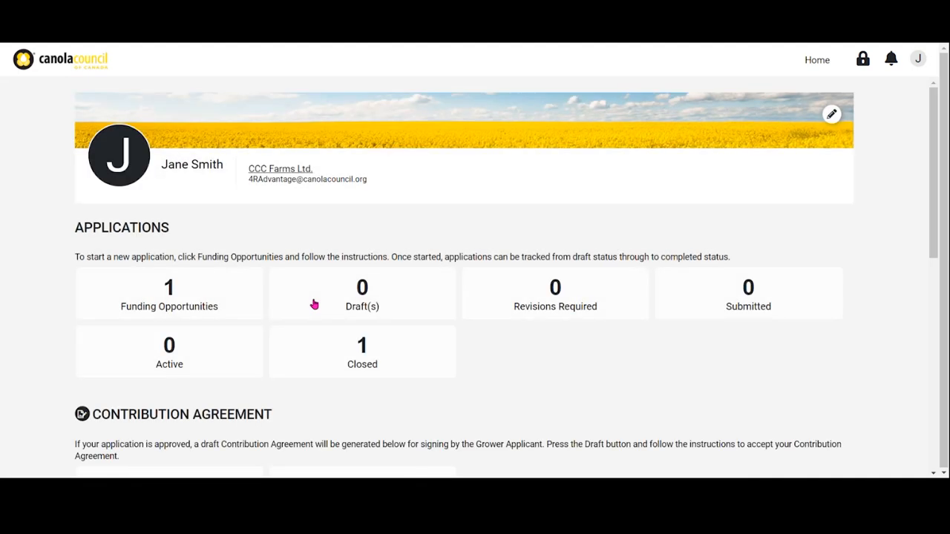
{"action": "scroll", "scroll_direction": "down", "scroll_amount": 3}
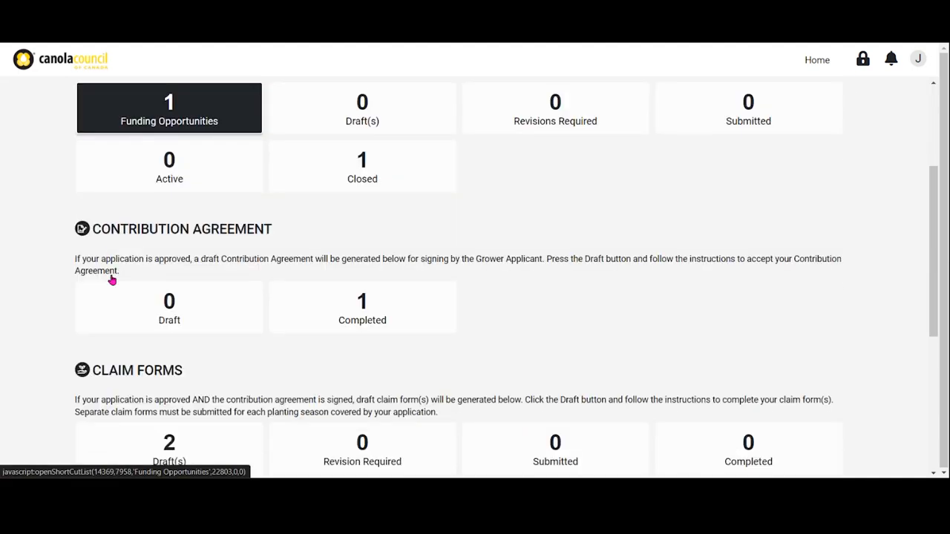
{"action": "scroll", "scroll_direction": "down", "scroll_amount": 3}
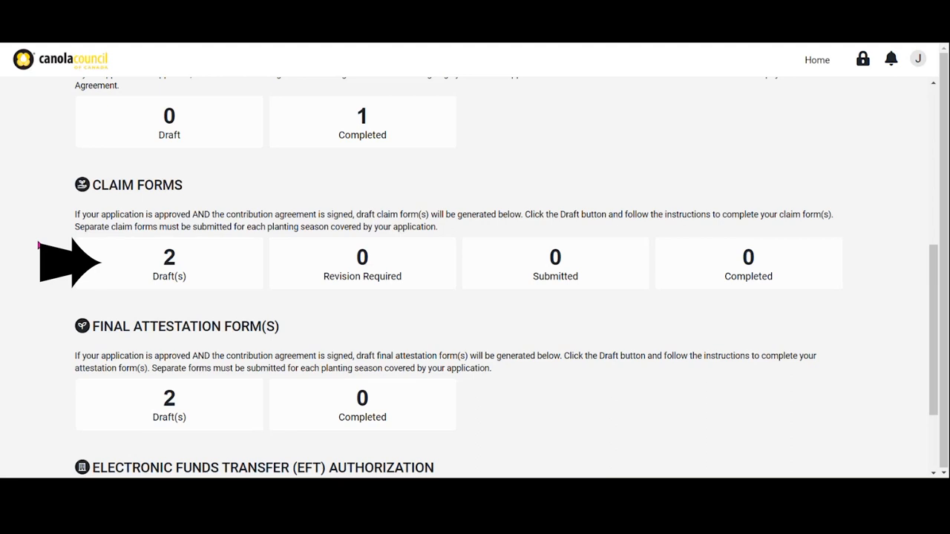
{"action": "left_click", "coordinate": [169, 263]}
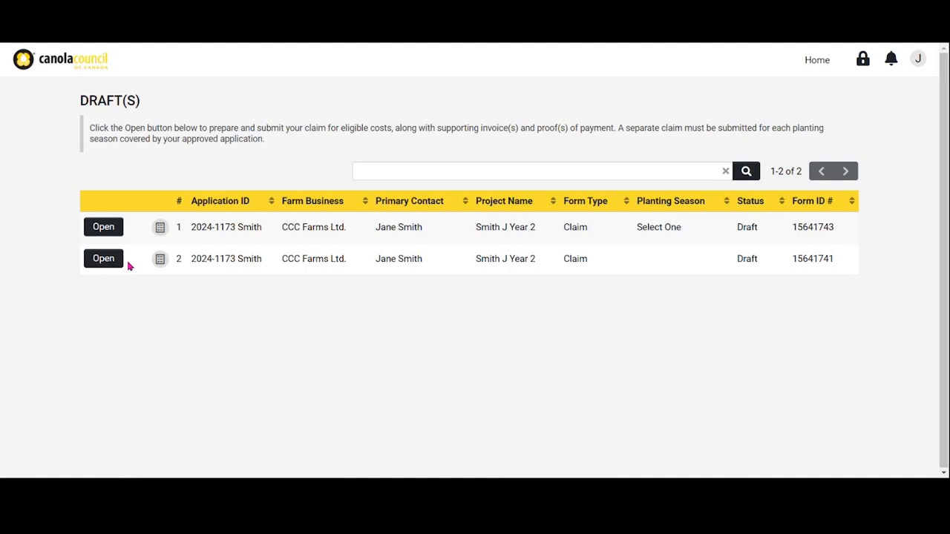
{"action": "mouse_move", "coordinate": [104, 225]}
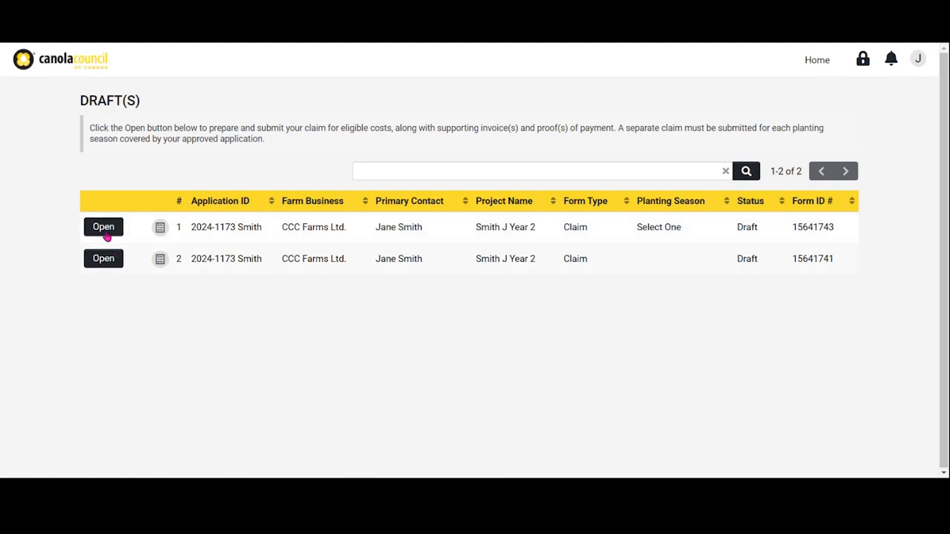
{"action": "left_click", "coordinate": [104, 226]}
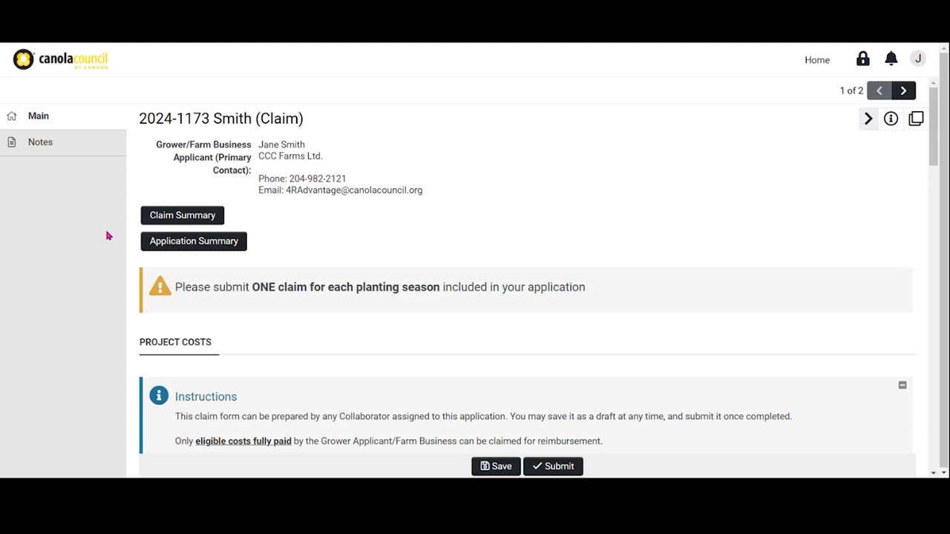
{"action": "scroll", "scroll_direction": "down", "scroll_amount": 3}
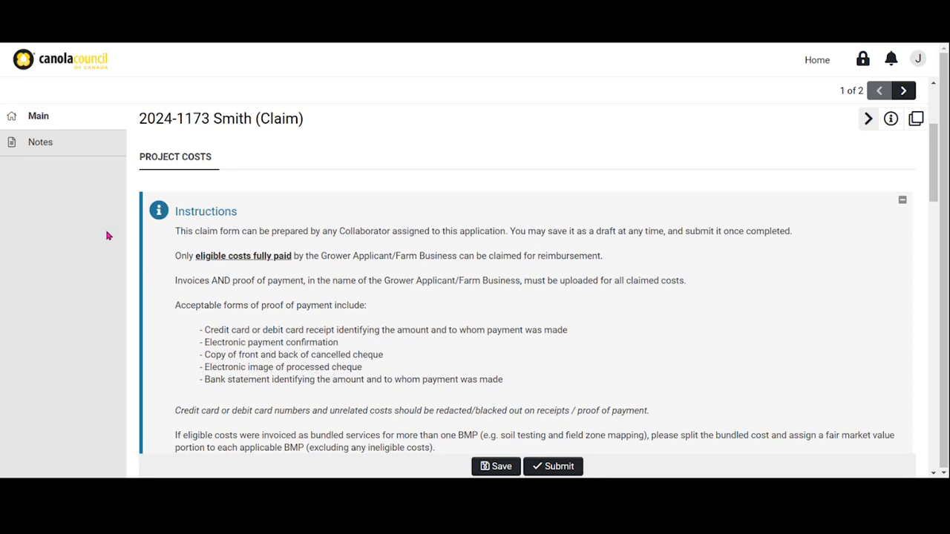
{"action": "scroll", "scroll_direction": "down", "scroll_amount": 3}
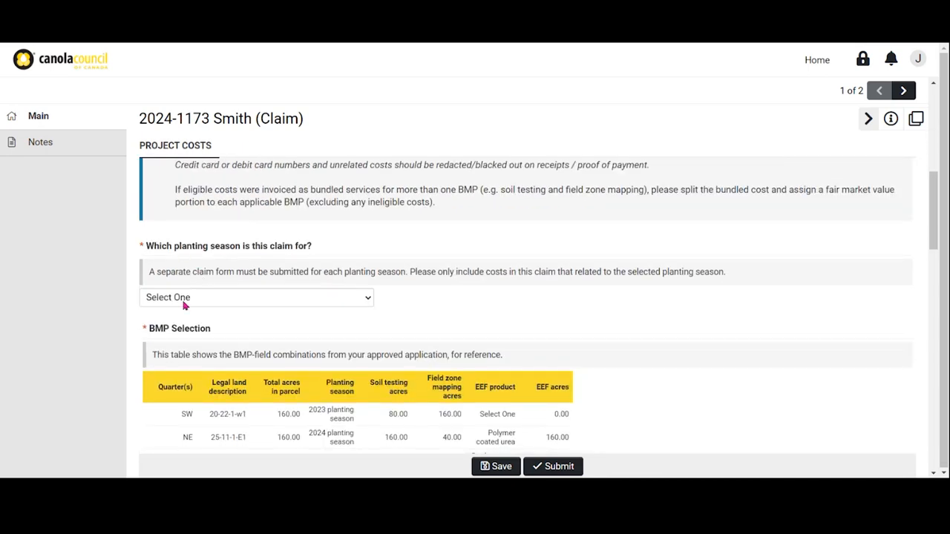
{"action": "left_click", "coordinate": [255, 297]}
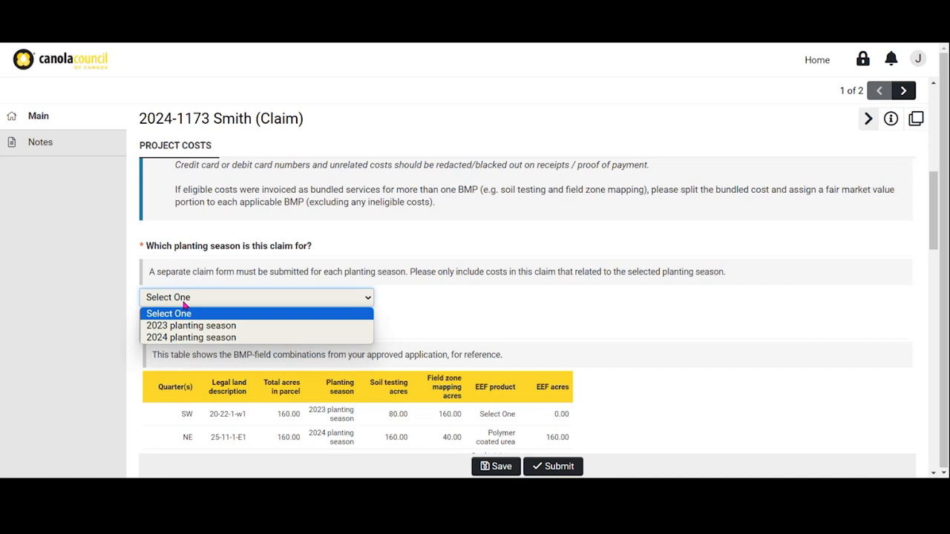
{"action": "left_click", "coordinate": [190, 326]}
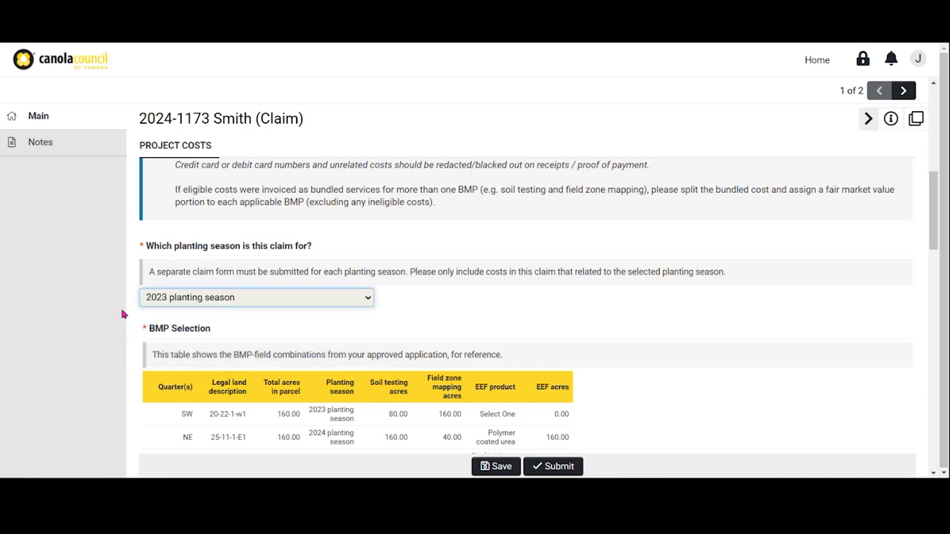
{"action": "scroll", "scroll_direction": "down", "scroll_amount": 3}
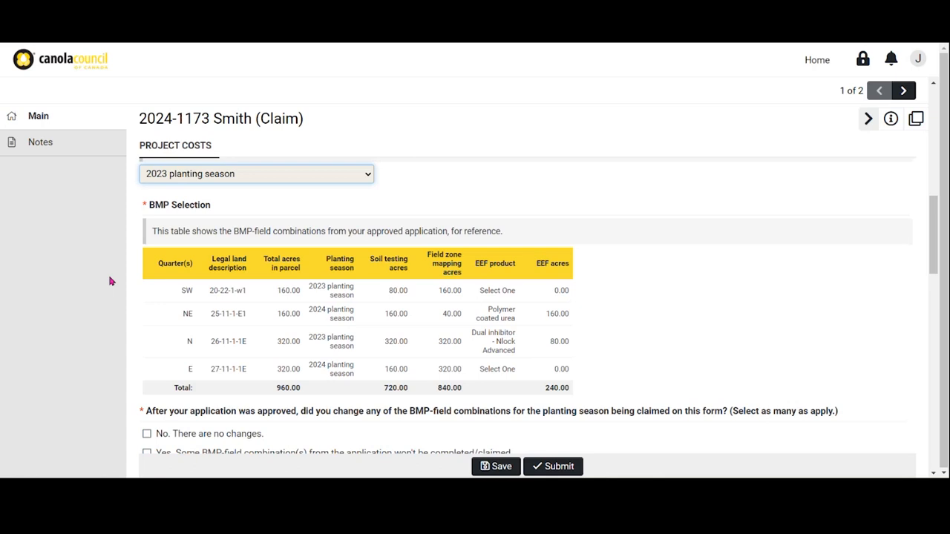
{"action": "mouse_move", "coordinate": [200, 213]}
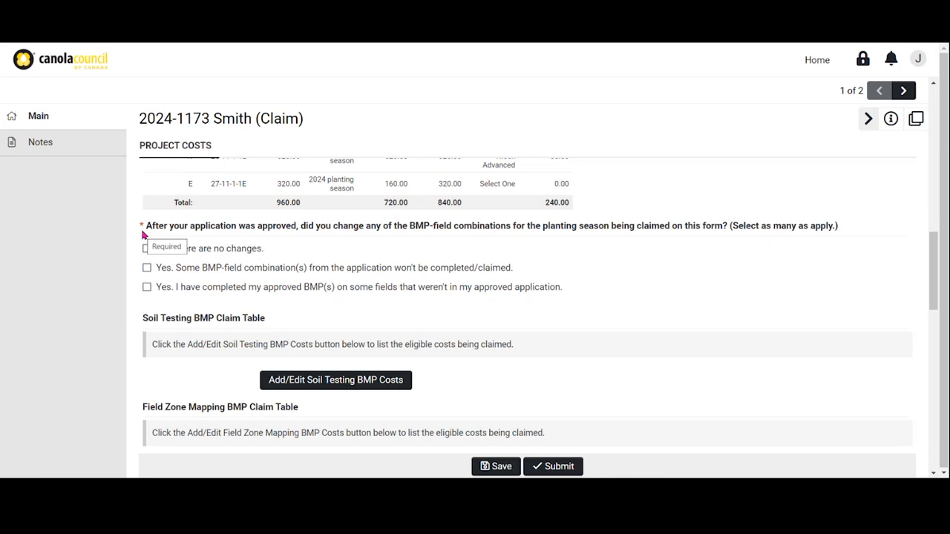
Mark field N 26-11-1-1E with Soil Sampling as a BMP-field combination not claimed and save it.
{"action": "left_click", "coordinate": [146, 248]}
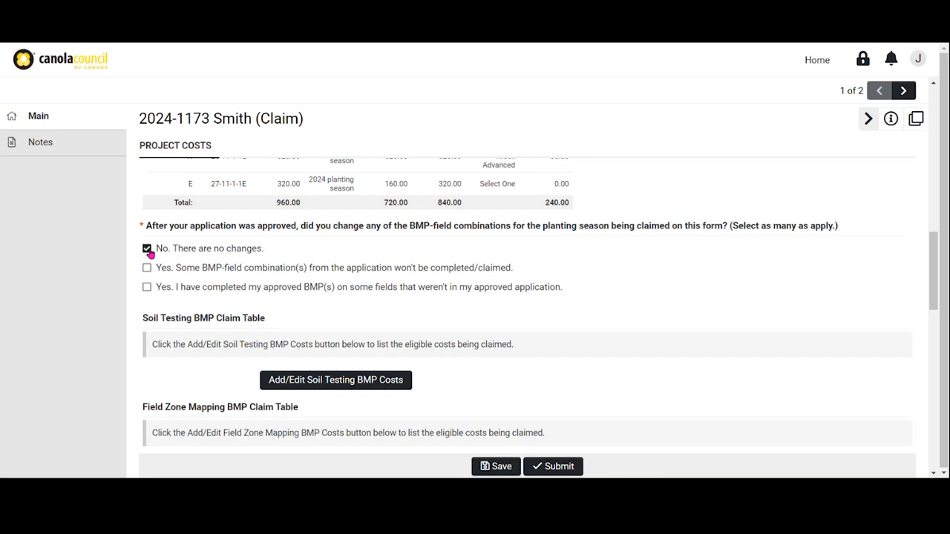
{"action": "left_click", "coordinate": [147, 248]}
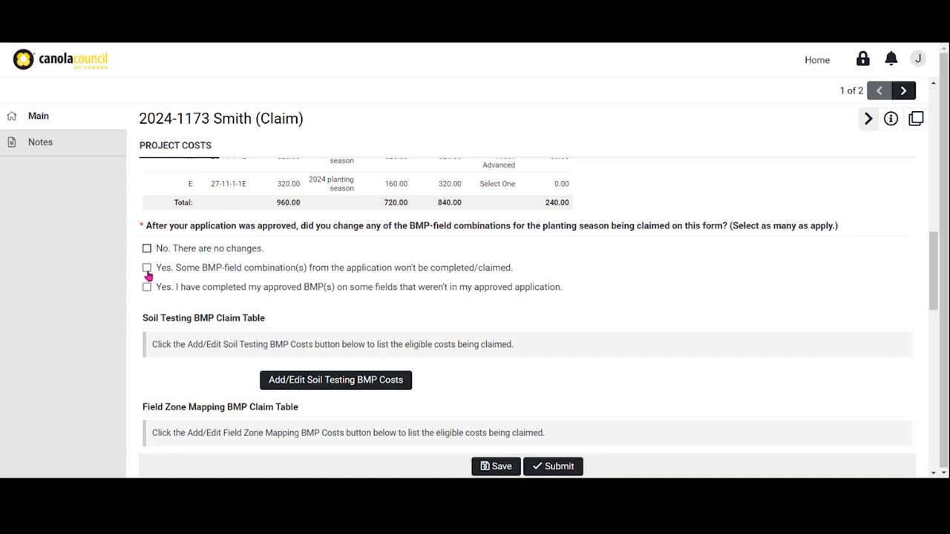
{"action": "left_click", "coordinate": [147, 267]}
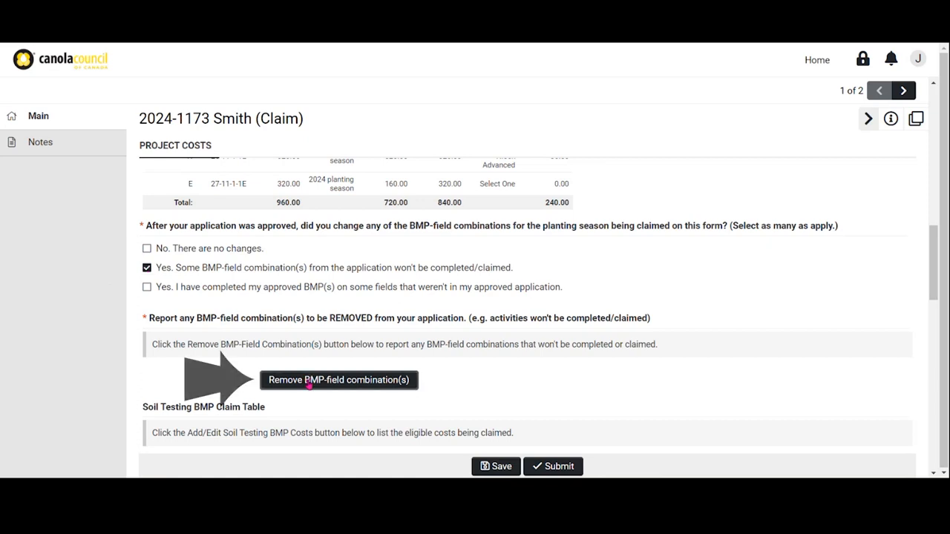
{"action": "left_click", "coordinate": [338, 380]}
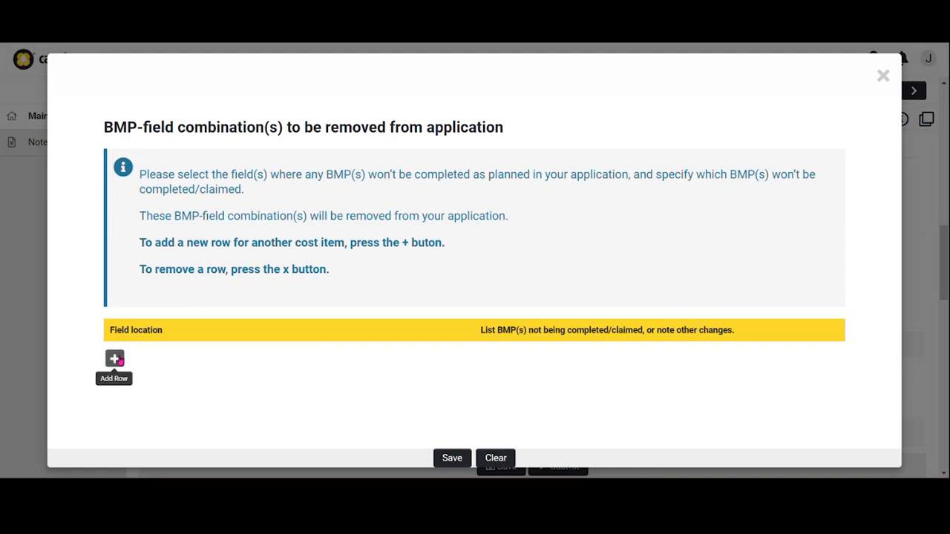
{"action": "left_click", "coordinate": [114, 357]}
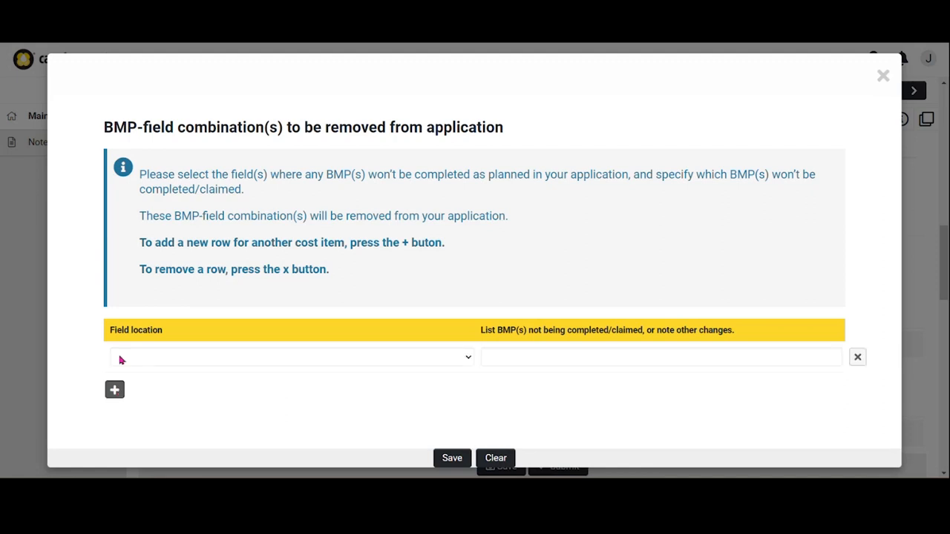
{"action": "mouse_move", "coordinate": [159, 362]}
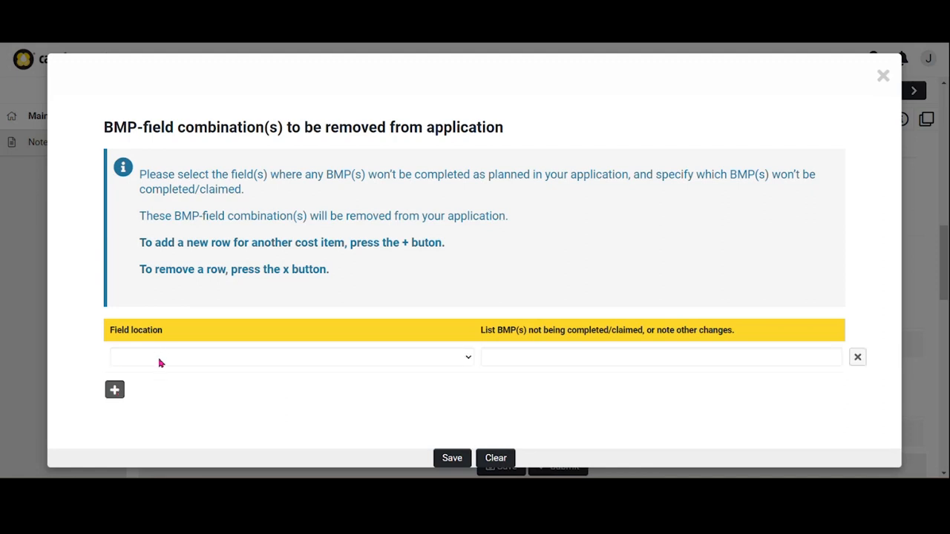
{"action": "left_click", "coordinate": [290, 356]}
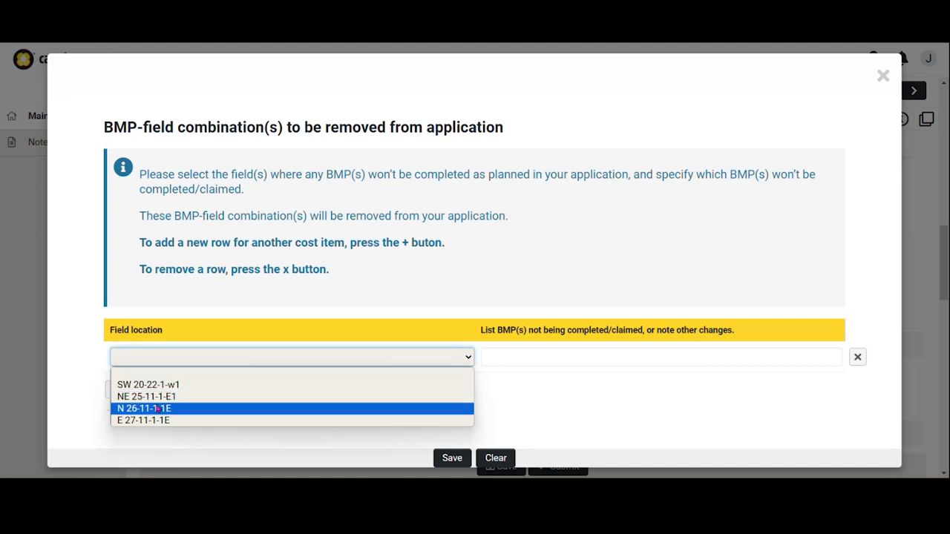
{"action": "left_click", "coordinate": [144, 408]}
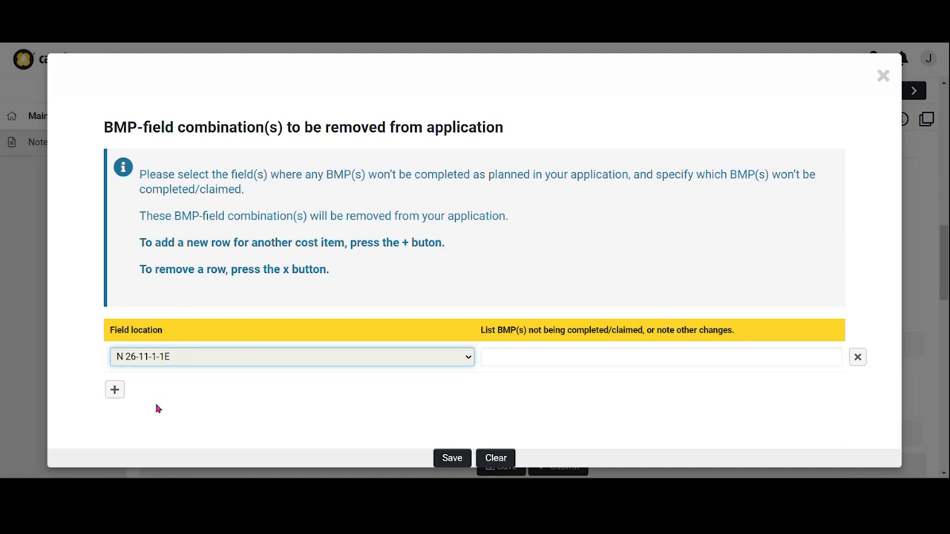
{"action": "mouse_move", "coordinate": [464, 379]}
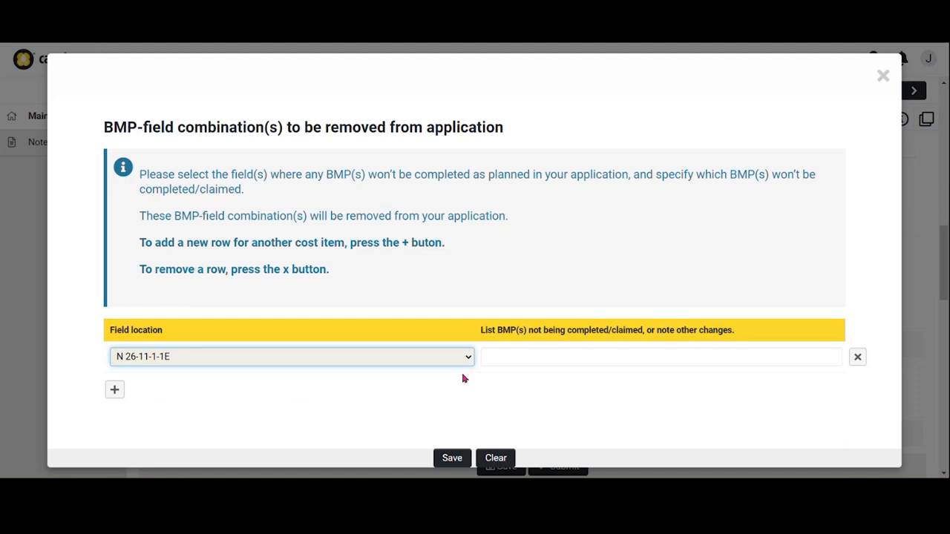
{"action": "type", "text": "Soil"}
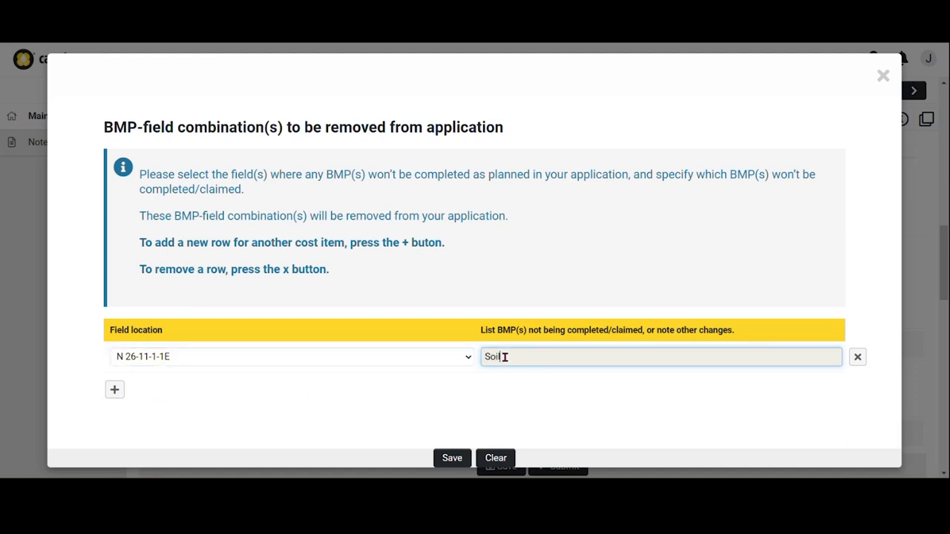
{"action": "type", "text": "Sampling"}
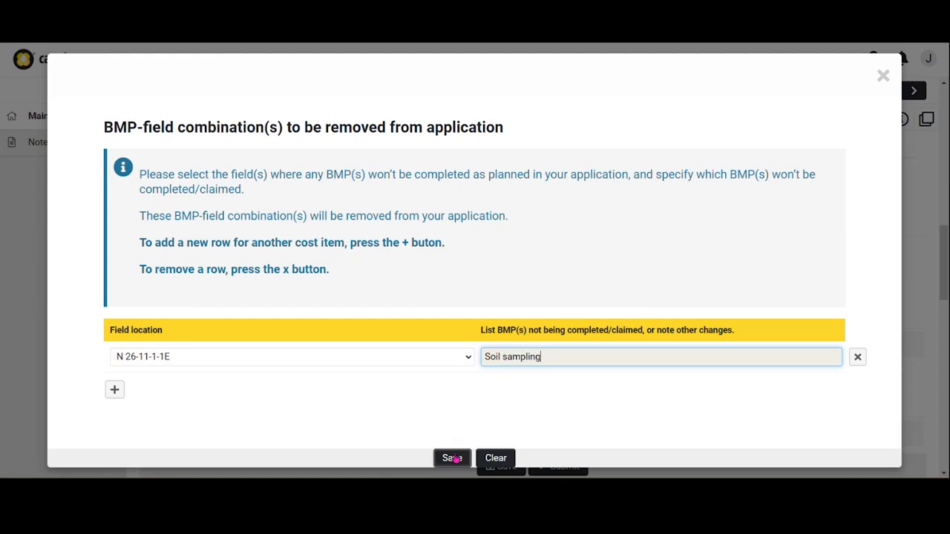
{"action": "left_click", "coordinate": [451, 457]}
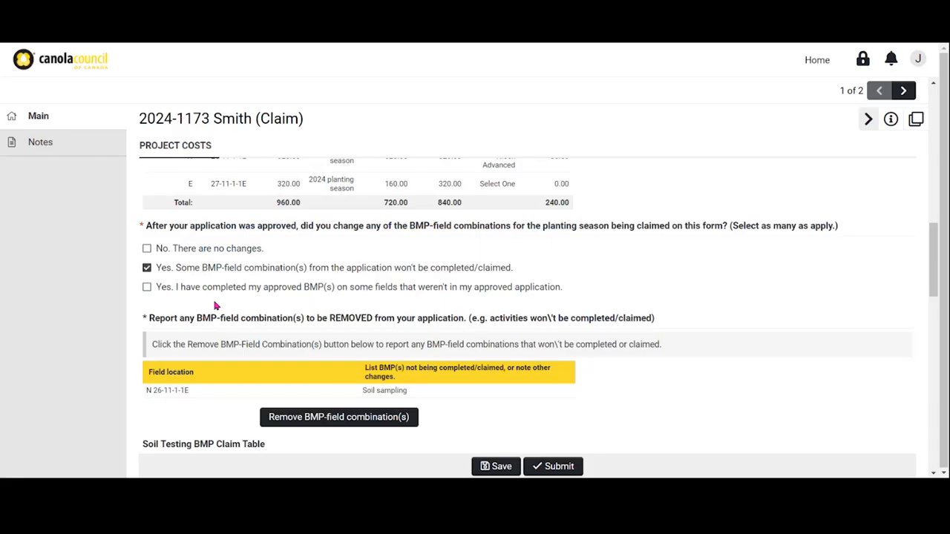
Add extra BMP-field row NE 13-23-45-W2, 160 soil testing acres, 2023 season, then save and close.
{"action": "left_click", "coordinate": [147, 268]}
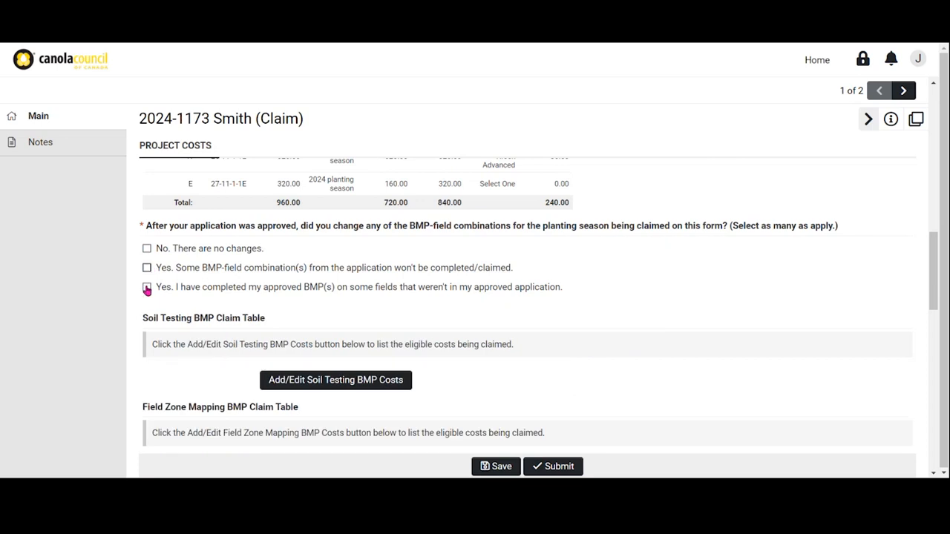
{"action": "left_click", "coordinate": [147, 288]}
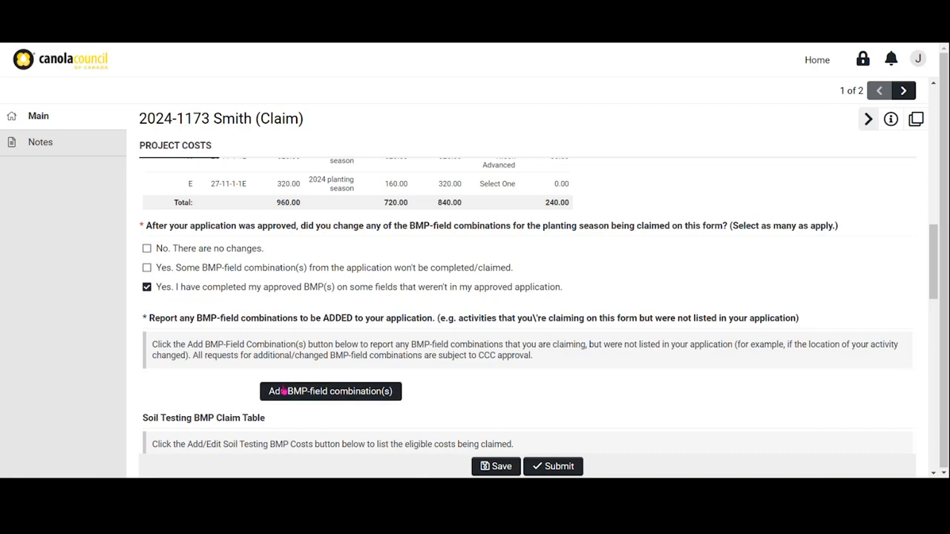
{"action": "left_click", "coordinate": [330, 392]}
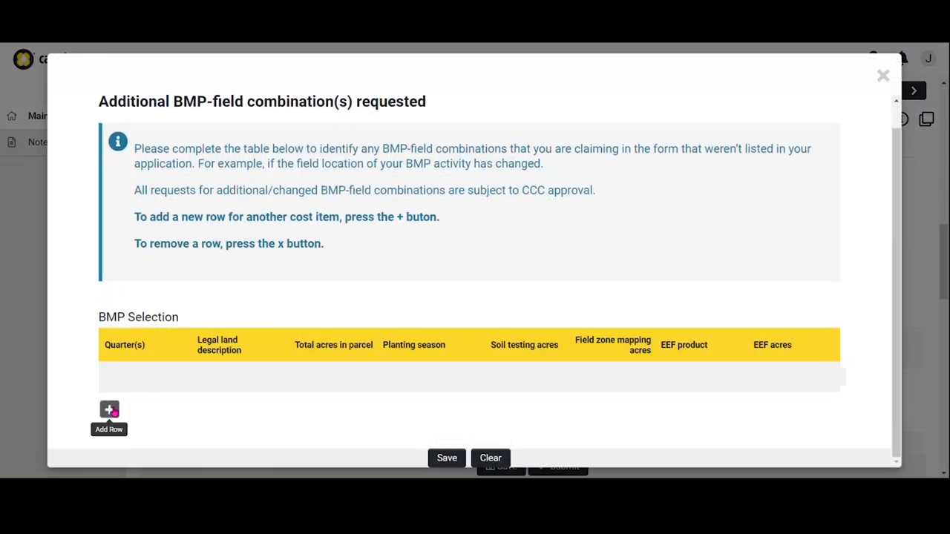
{"action": "left_click", "coordinate": [108, 415]}
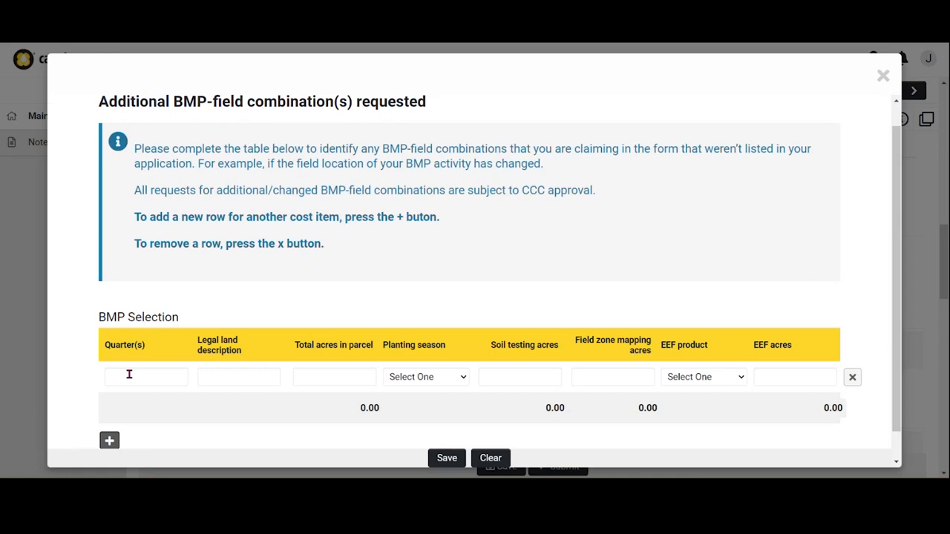
{"action": "type", "text": "13-23-45-W2"}
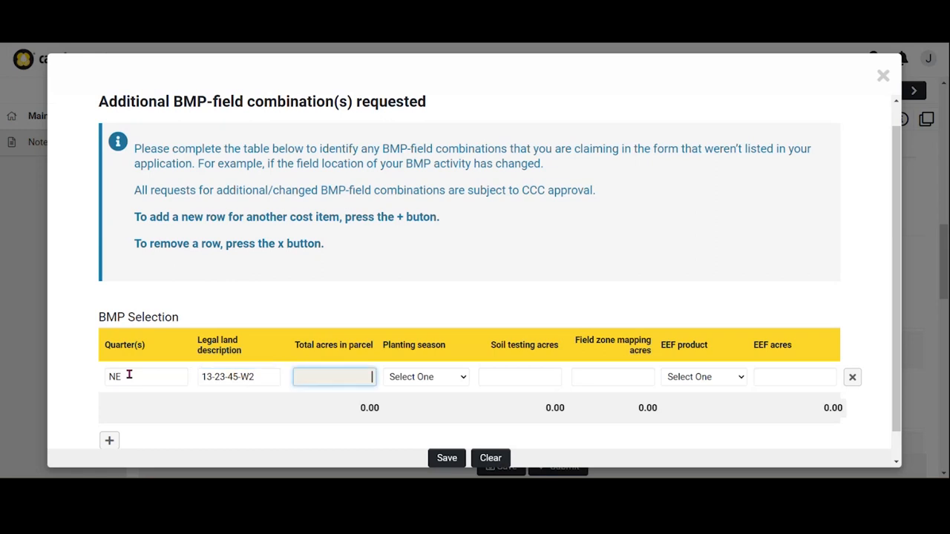
{"action": "left_click", "coordinate": [424, 377]}
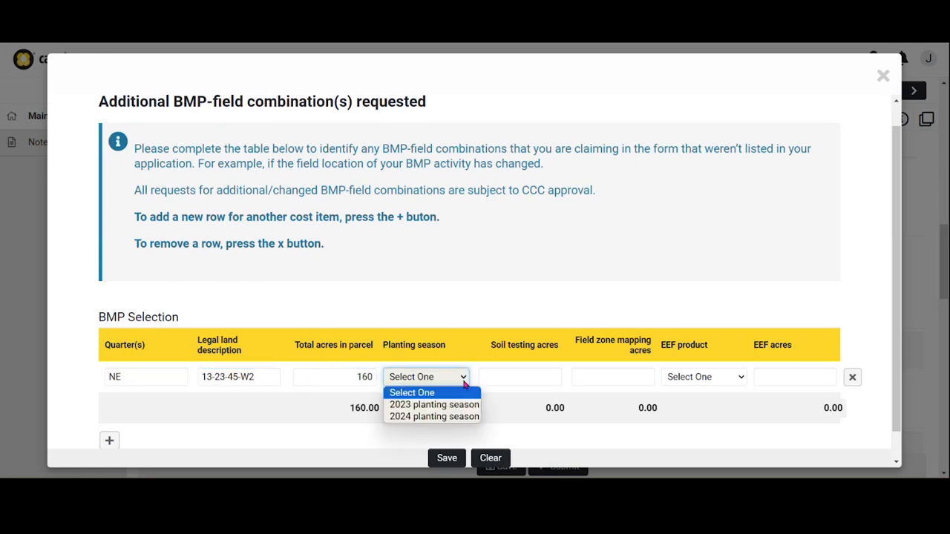
{"action": "left_click", "coordinate": [434, 404]}
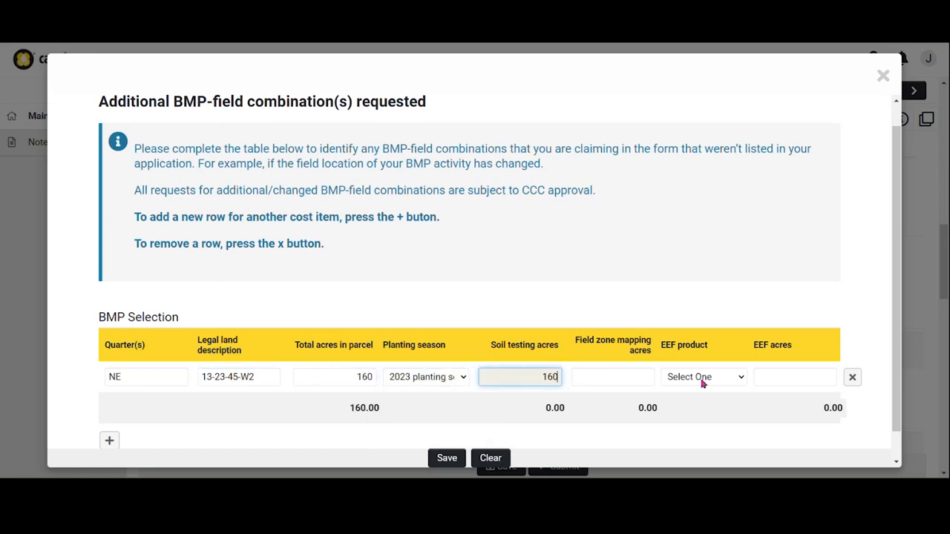
{"action": "left_click", "coordinate": [446, 458]}
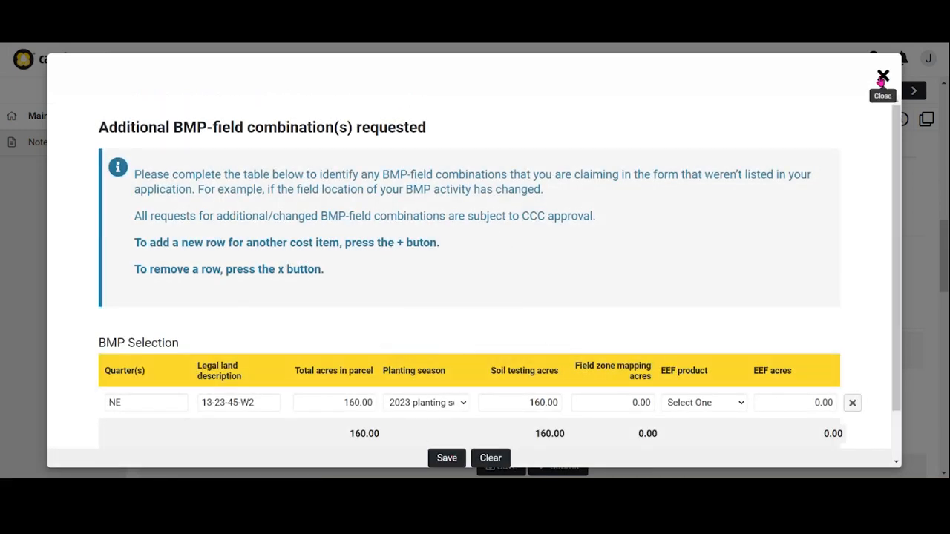
{"action": "left_click", "coordinate": [882, 77]}
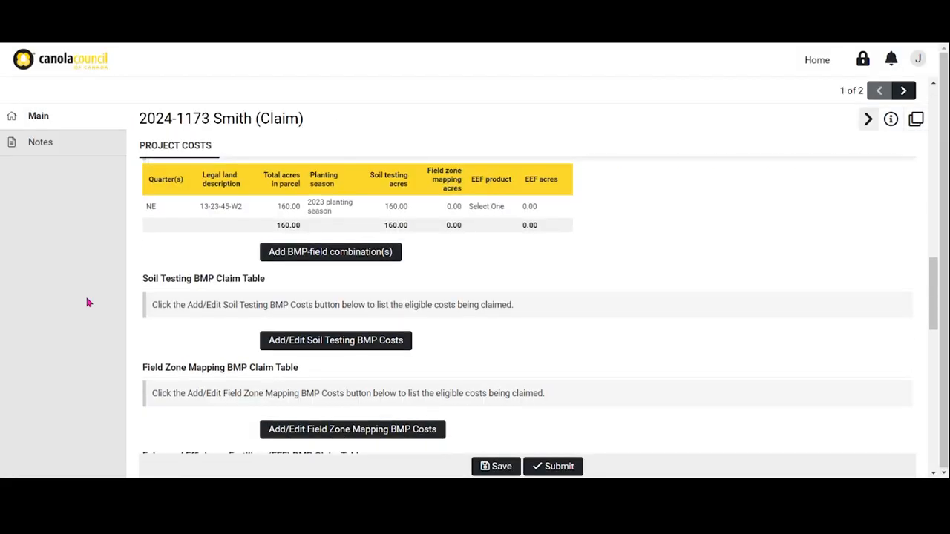
Add a blank cost row in the Soil Testing BMP costs table.
{"action": "scroll", "scroll_direction": "down", "scroll_amount": 3}
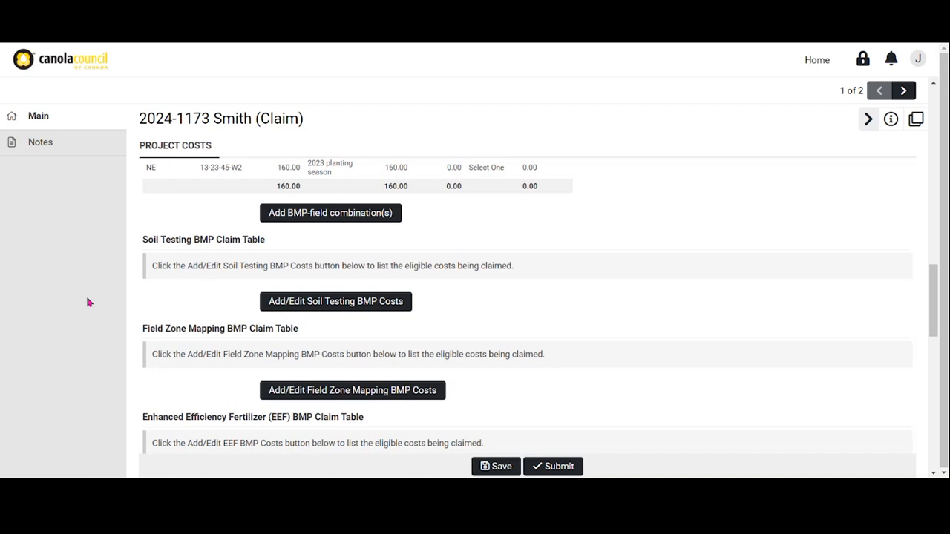
{"action": "mouse_move", "coordinate": [336, 301]}
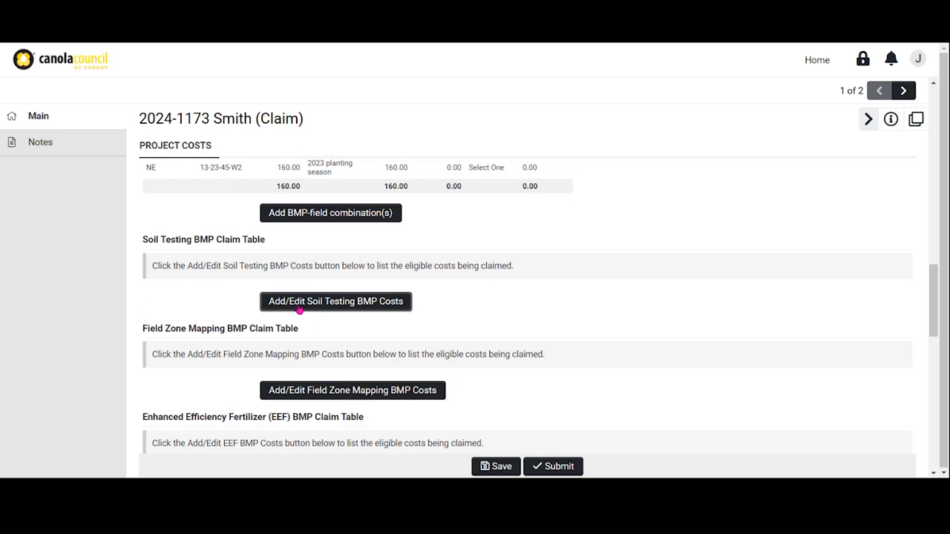
{"action": "left_click", "coordinate": [336, 301]}
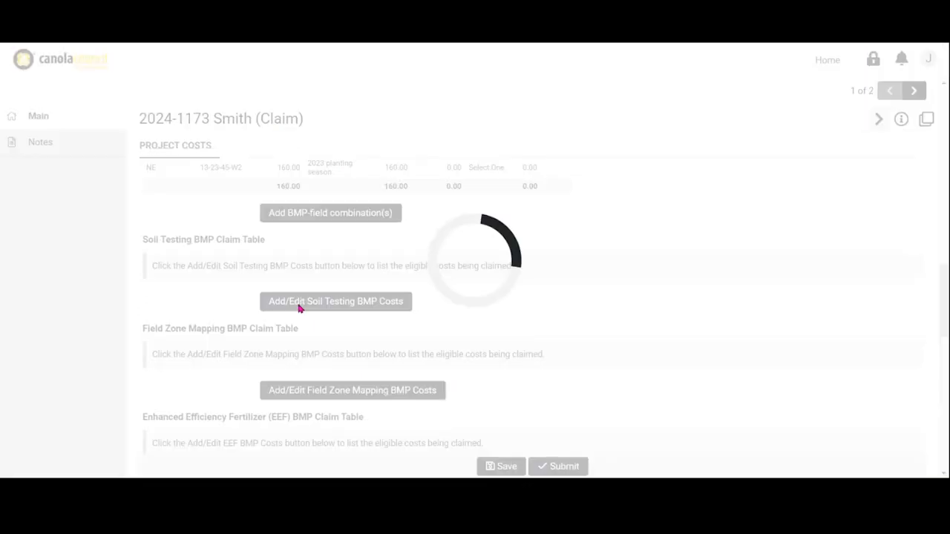
{"action": "left_click", "coordinate": [335, 301]}
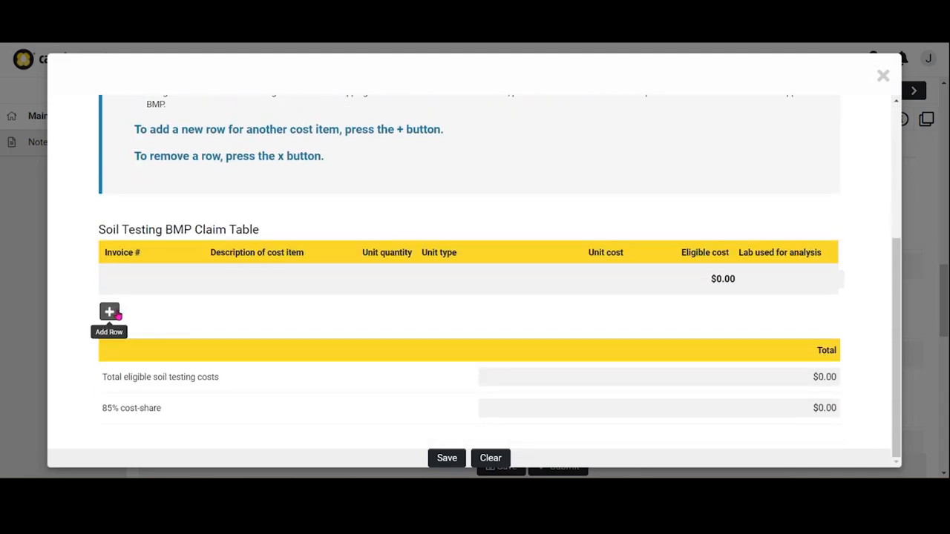
{"action": "left_click", "coordinate": [110, 312]}
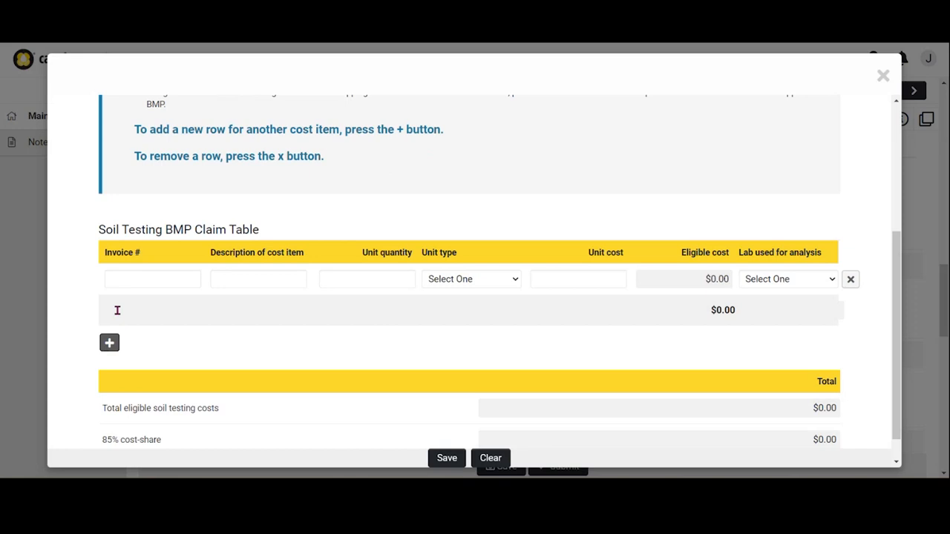
Fill the row: invoice 1234, soil test, 10 Acre at $5.00, lab A&L Canada, $50.00 eligible.
{"action": "type", "text": "1234"}
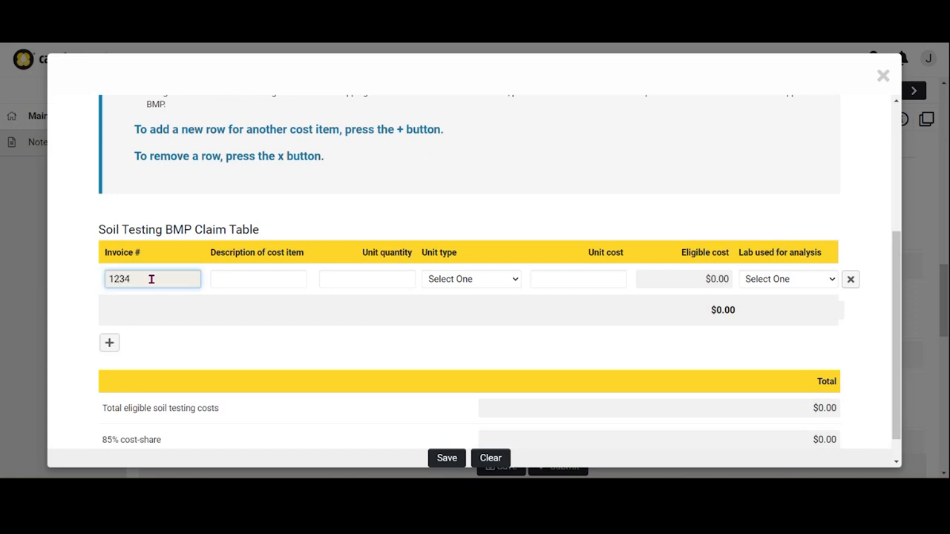
{"action": "type", "text": "soil"}
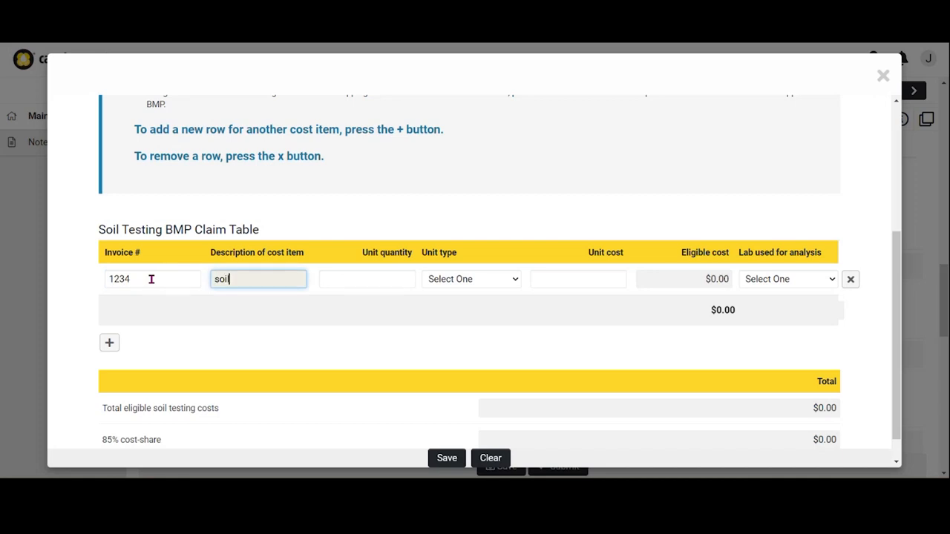
{"action": "type", "text": "test"}
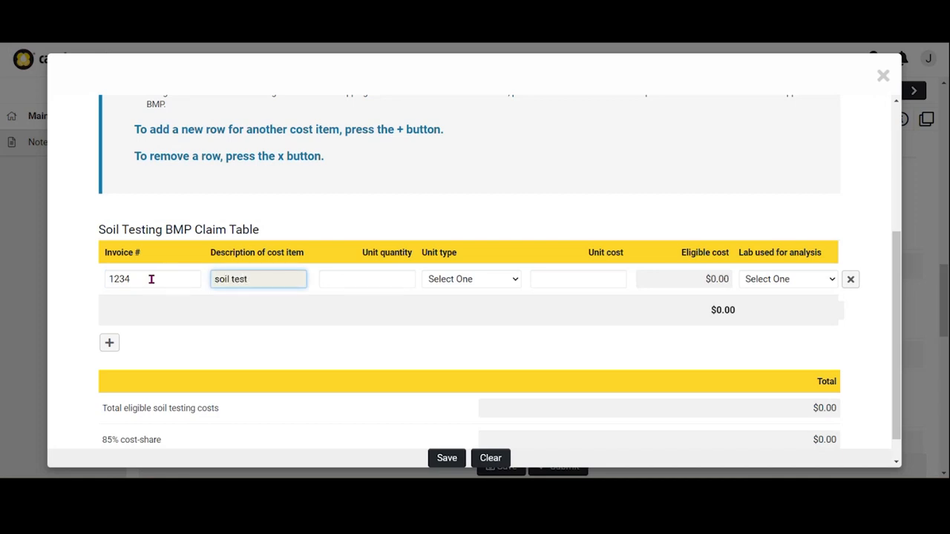
{"action": "type", "text": "10"}
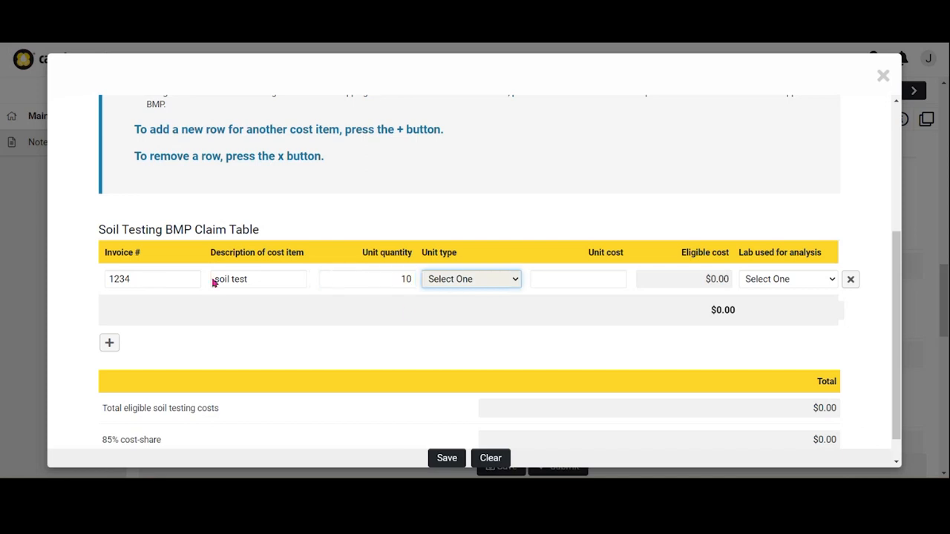
{"action": "left_click", "coordinate": [471, 279]}
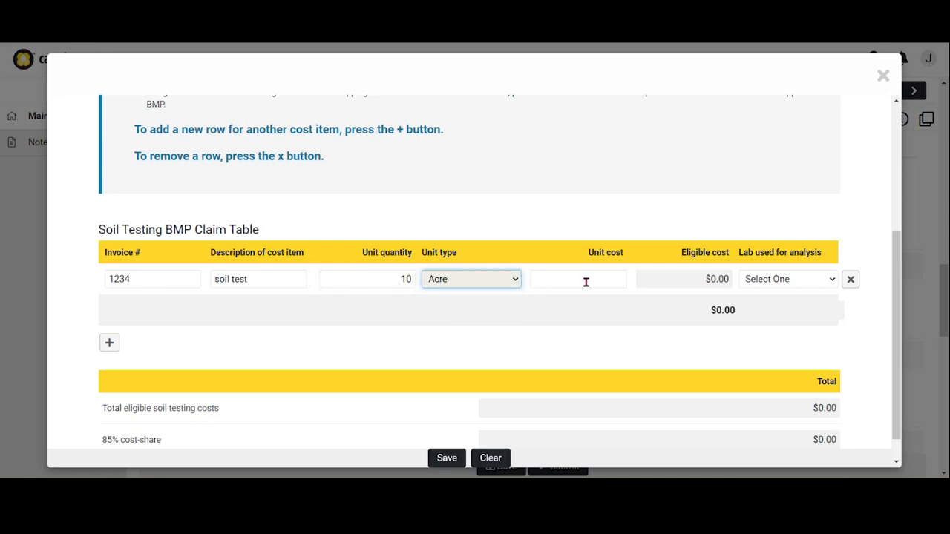
{"action": "left_click", "coordinate": [577, 280]}
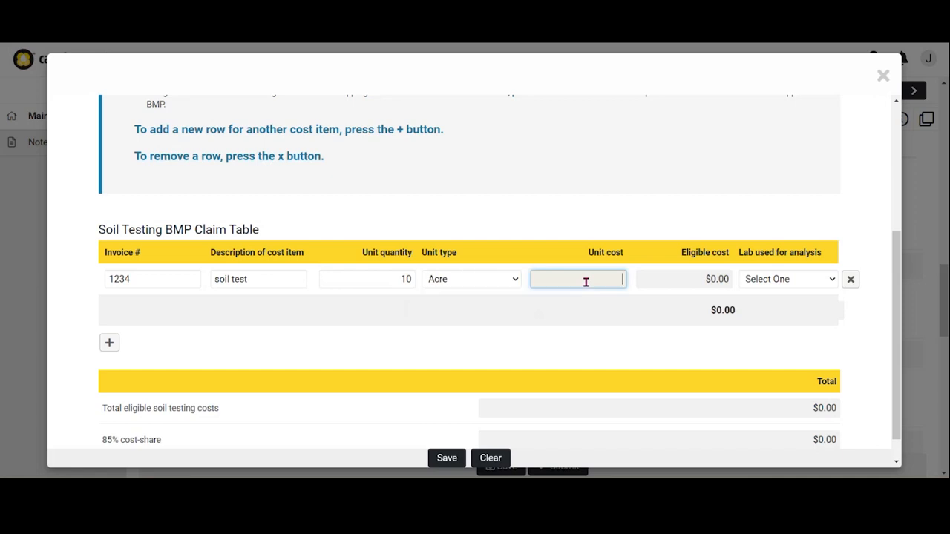
{"action": "type", "text": "5.00"}
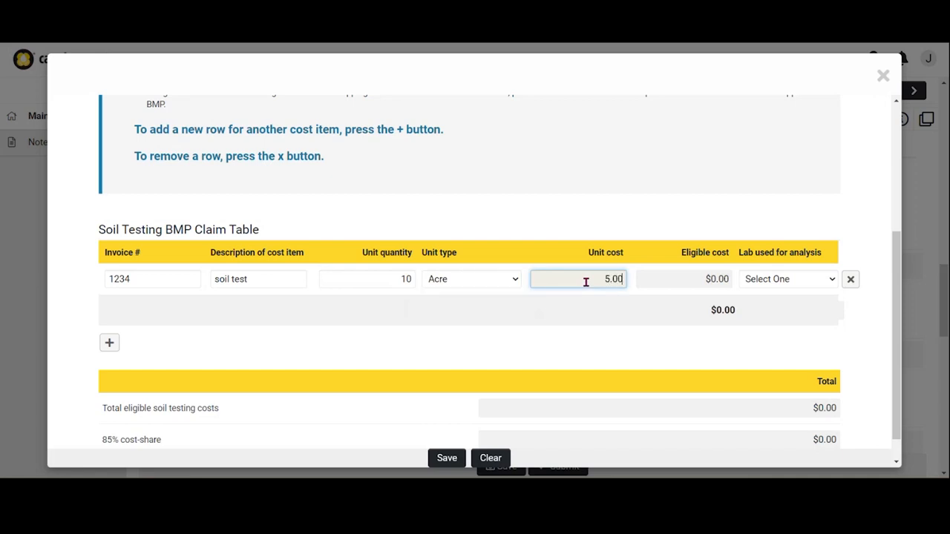
{"action": "key", "text": "Tab"}
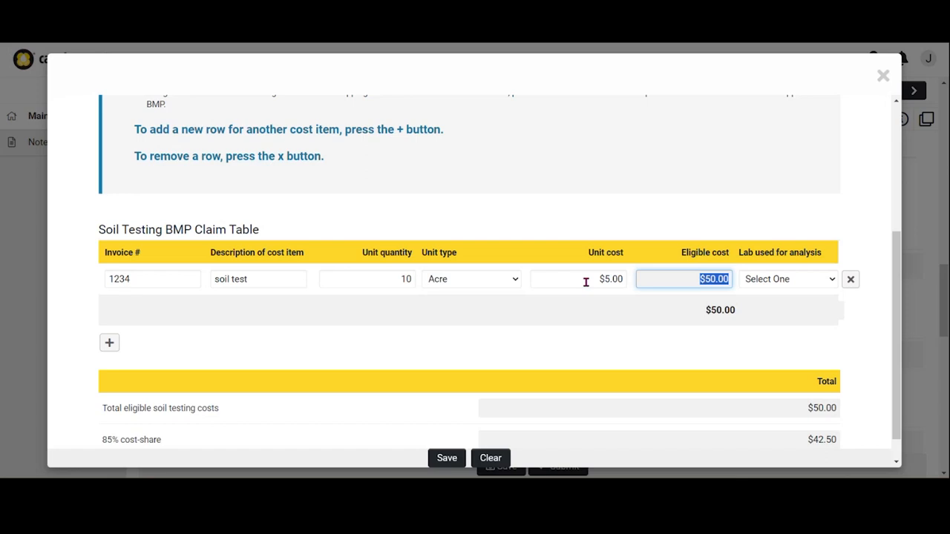
{"action": "left_click", "coordinate": [787, 279]}
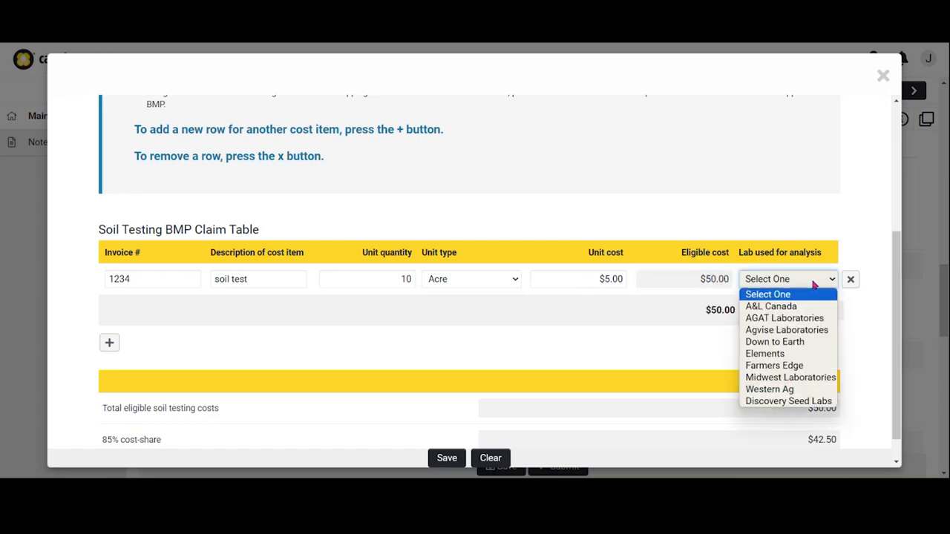
{"action": "left_click", "coordinate": [770, 305]}
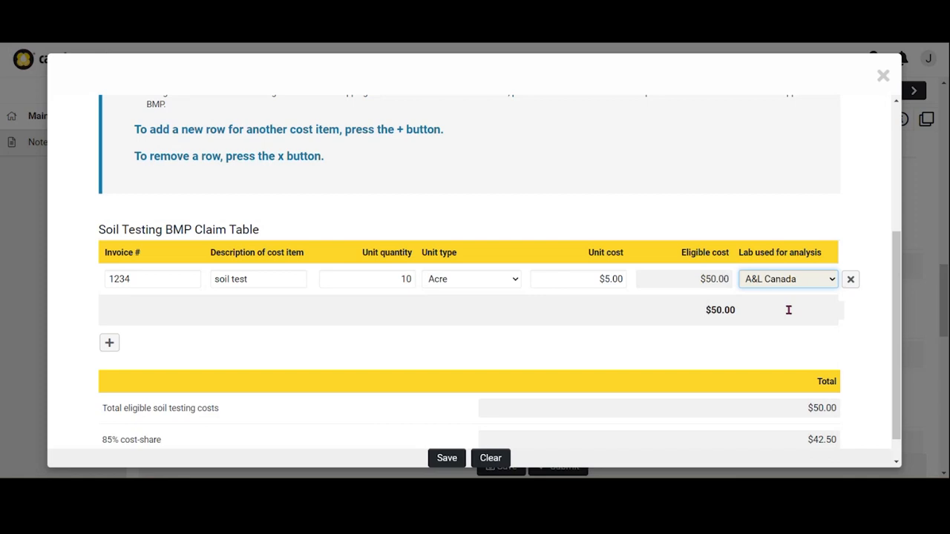
{"action": "mouse_move", "coordinate": [541, 345]}
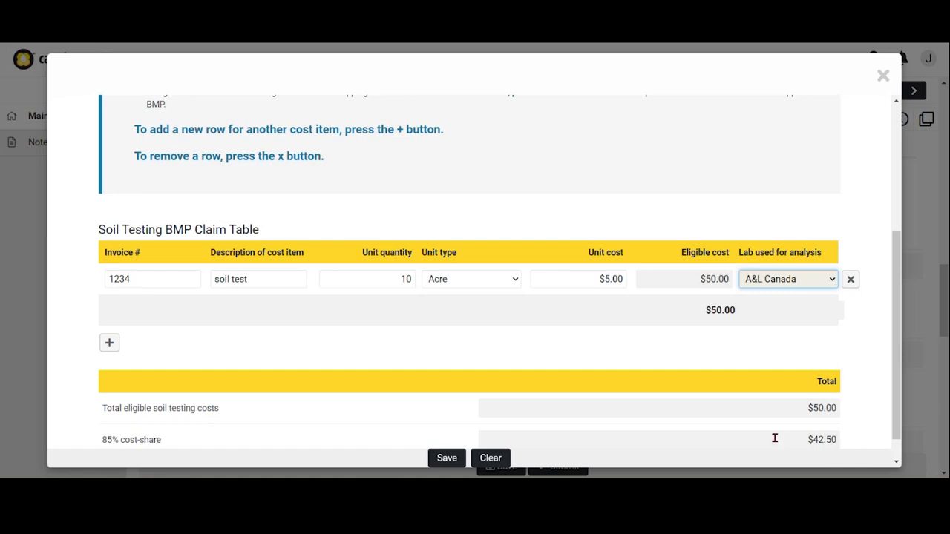
{"action": "mouse_move", "coordinate": [796, 439]}
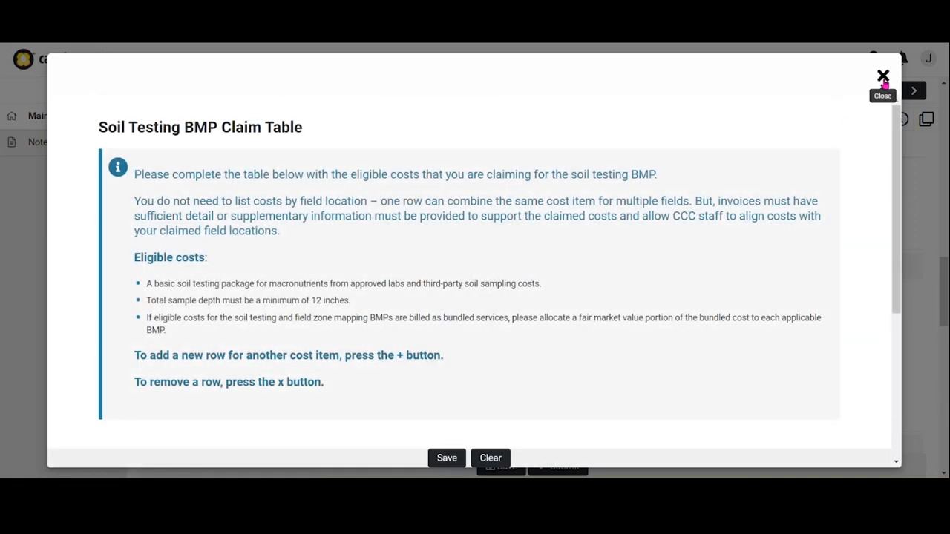
Enter $500.00 in 4R Plan development costs and save to compute the $425.00 cost-share.
{"action": "left_click", "coordinate": [882, 76]}
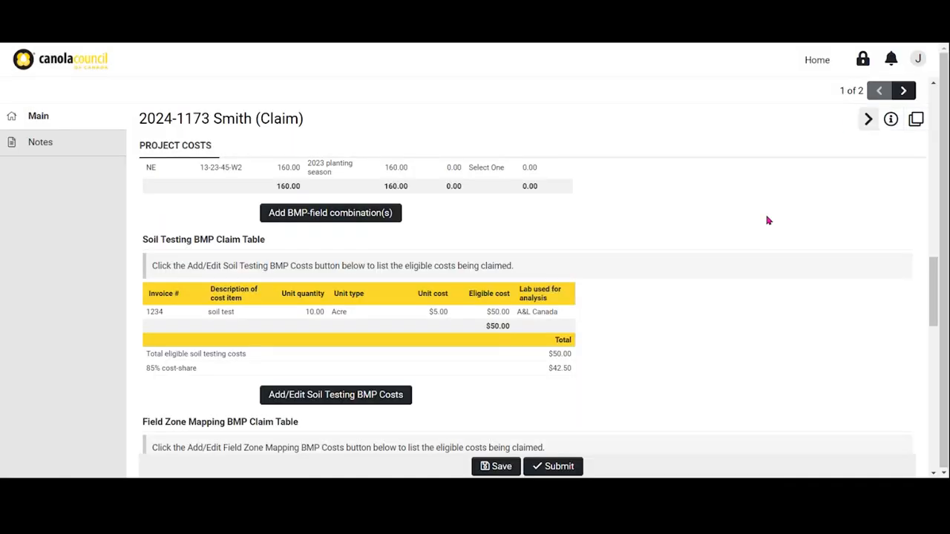
{"action": "scroll", "scroll_direction": "down", "scroll_amount": 3}
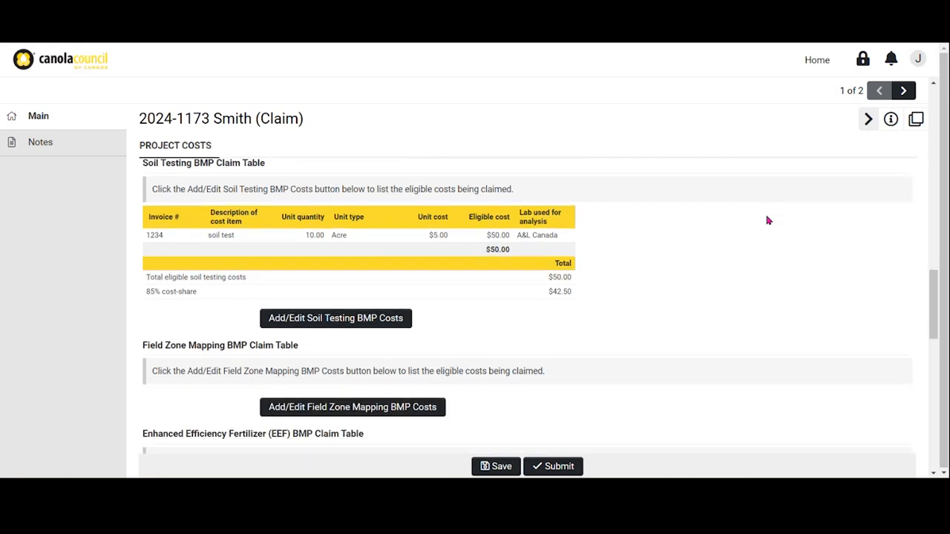
{"action": "scroll", "scroll_direction": "down", "scroll_amount": 3}
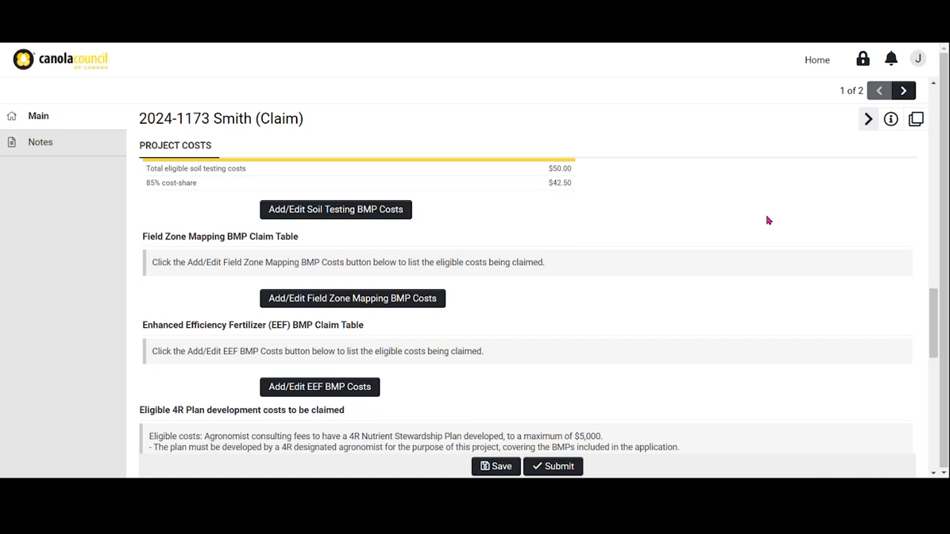
{"action": "scroll", "scroll_direction": "down", "scroll_amount": 3}
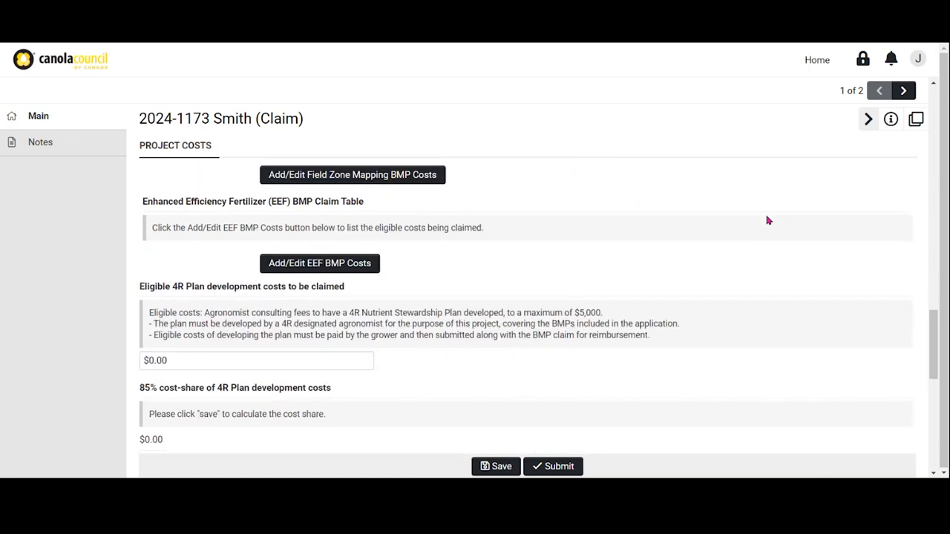
{"action": "scroll", "scroll_direction": "down", "scroll_amount": 3}
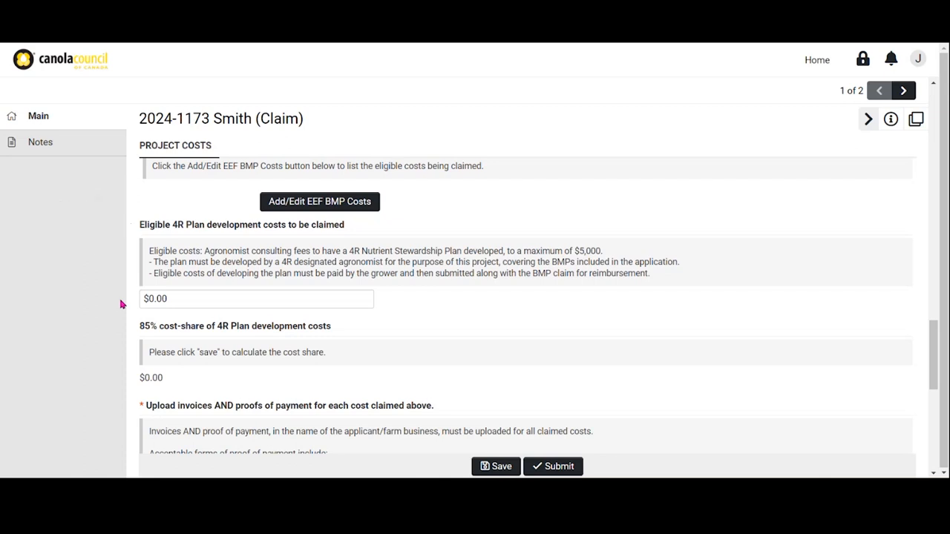
{"action": "left_click", "coordinate": [255, 298]}
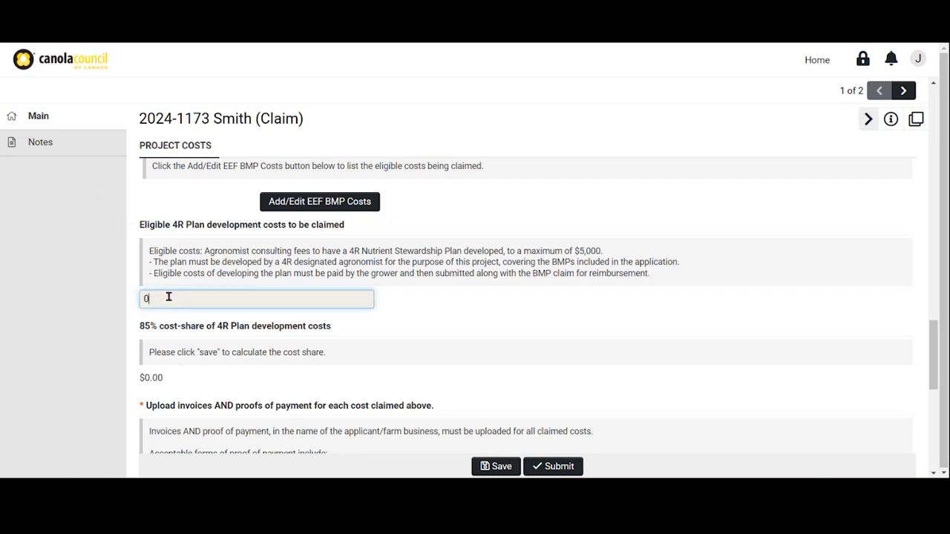
{"action": "type", "text": "5"}
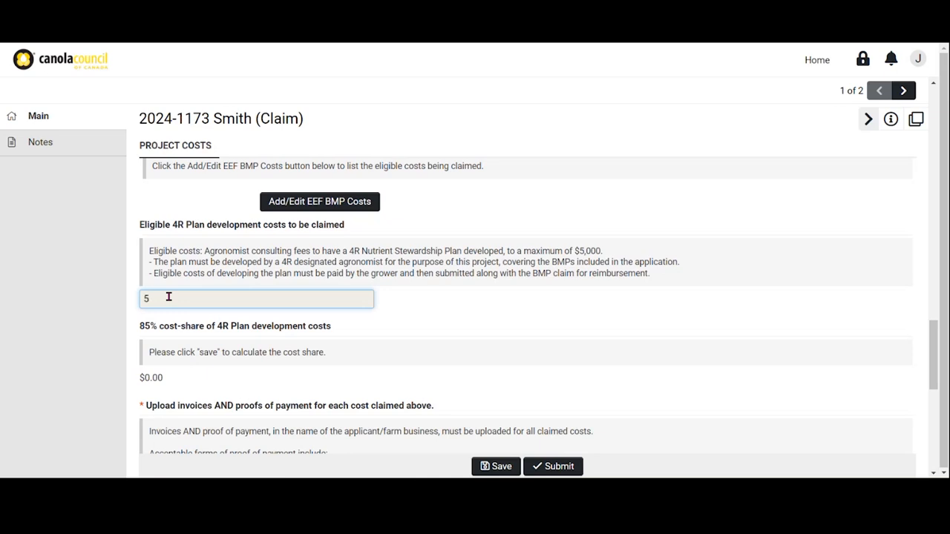
{"action": "type", "text": "00"}
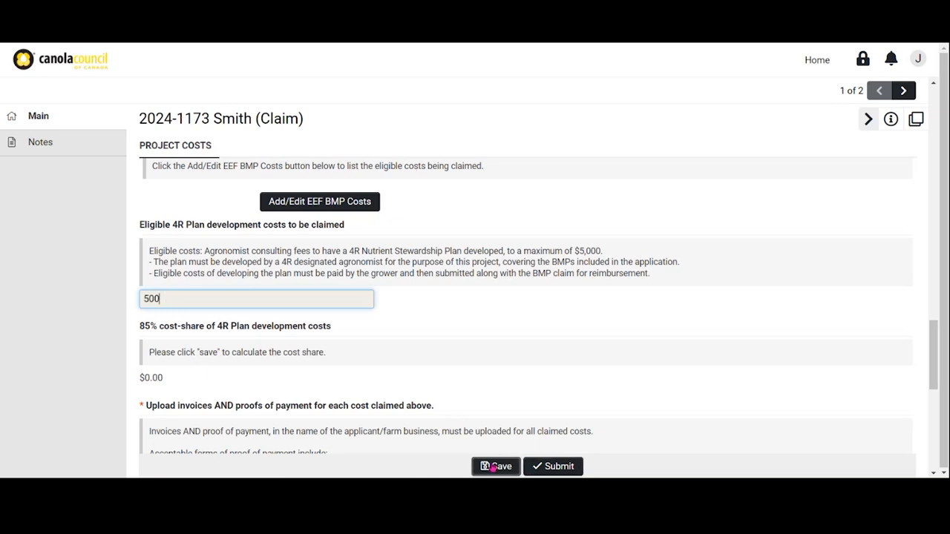
{"action": "left_click", "coordinate": [496, 467]}
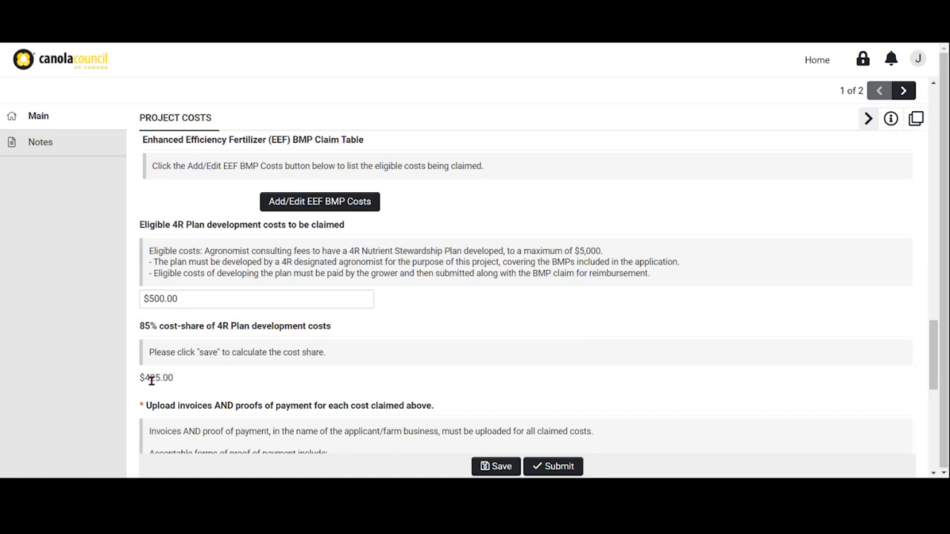
Scroll through the upload area where Claims_Demo_Invoice.docx is attached as proof of payment.
{"action": "scroll", "scroll_direction": "down", "scroll_amount": 3}
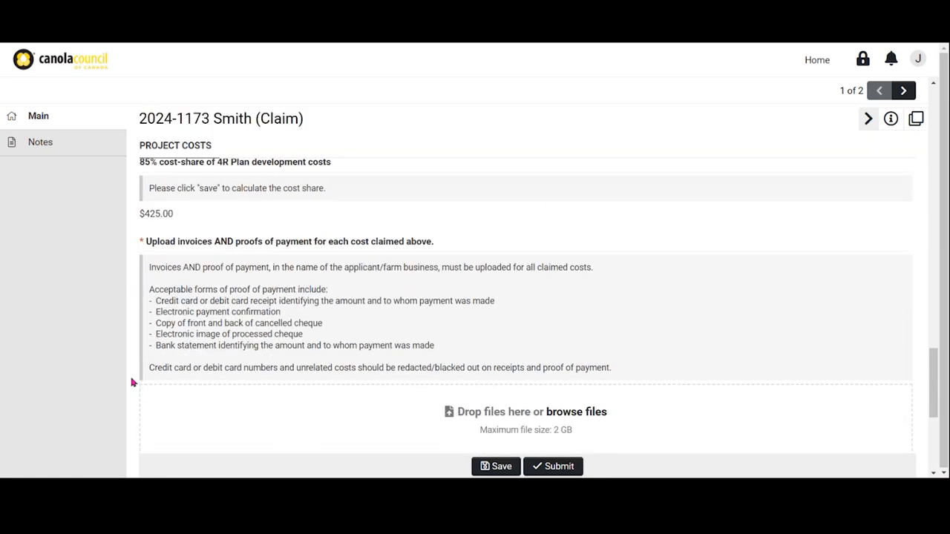
{"action": "scroll", "scroll_direction": "down", "scroll_amount": 3}
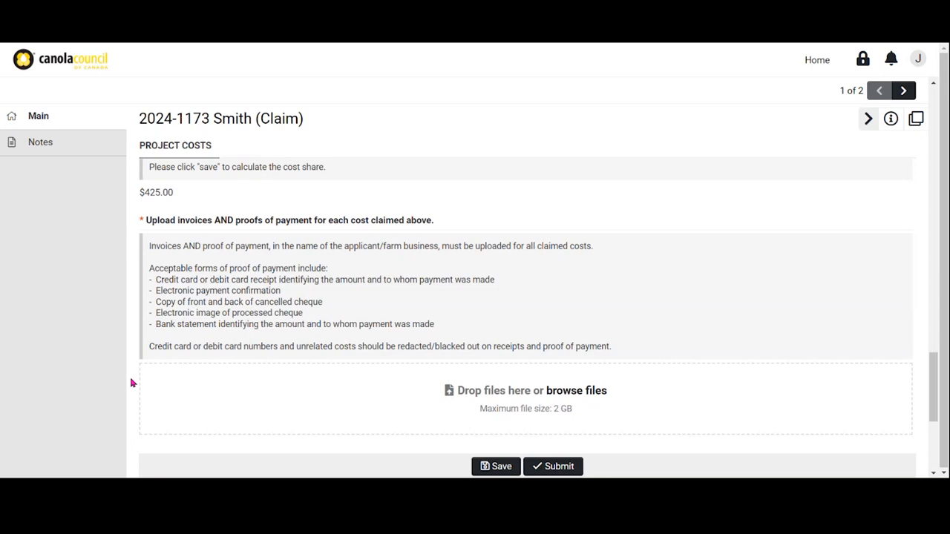
{"action": "mouse_move", "coordinate": [64, 374]}
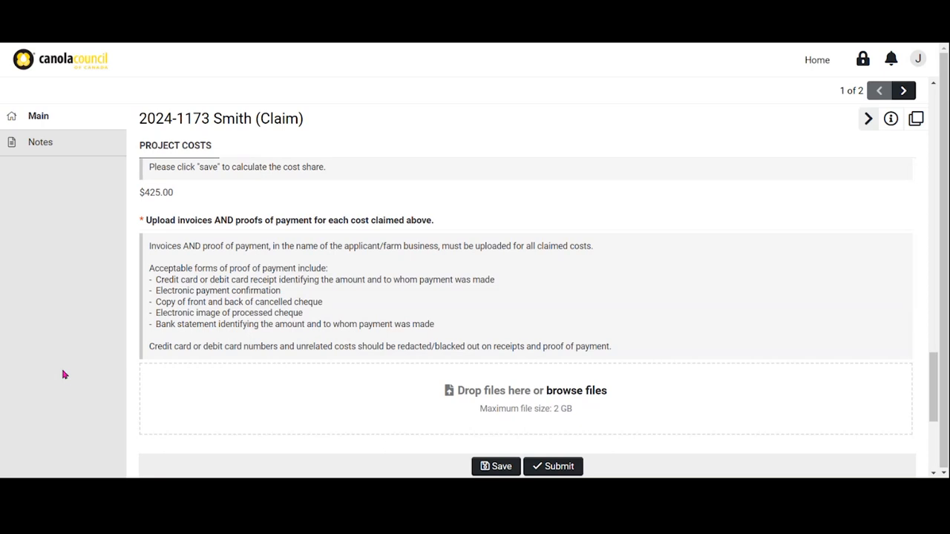
{"action": "scroll", "scroll_direction": "down", "scroll_amount": 3}
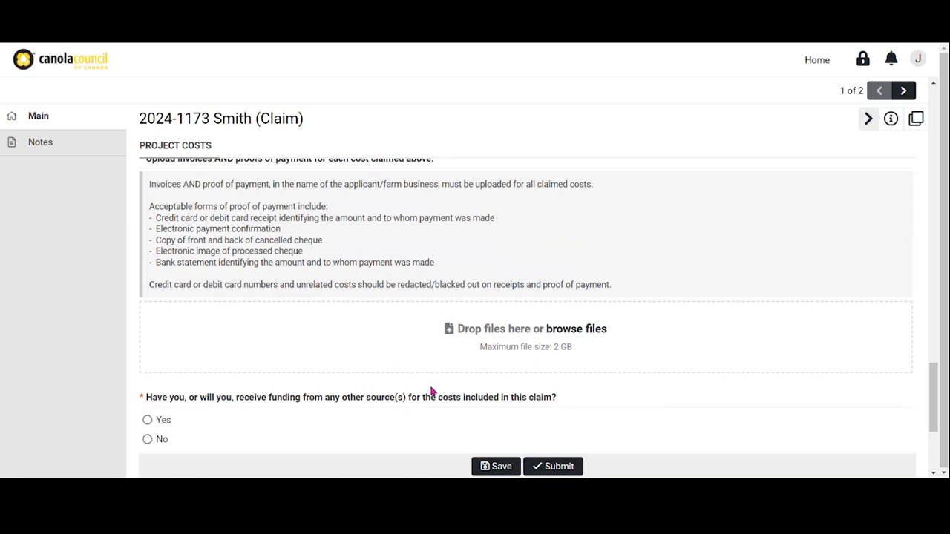
{"action": "scroll", "scroll_direction": "down", "scroll_amount": 3}
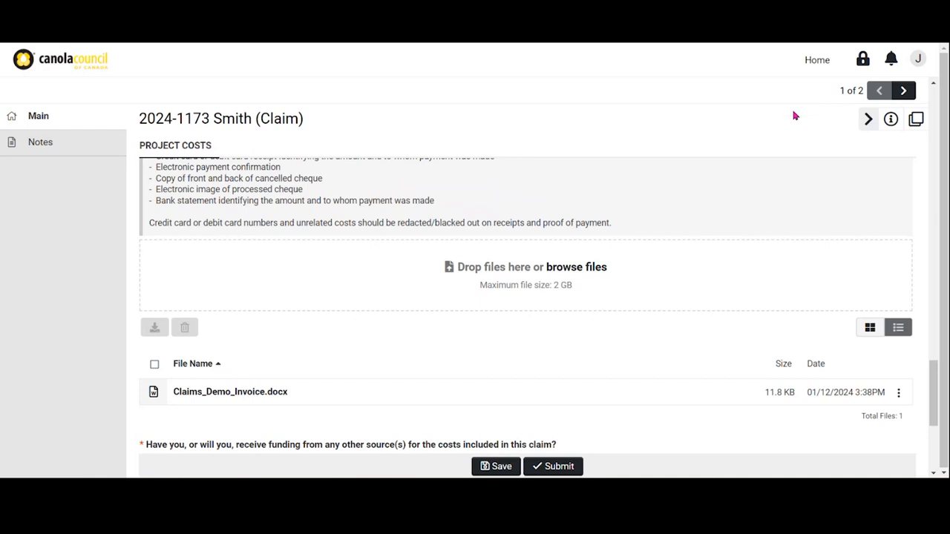
{"action": "mouse_move", "coordinate": [66, 242]}
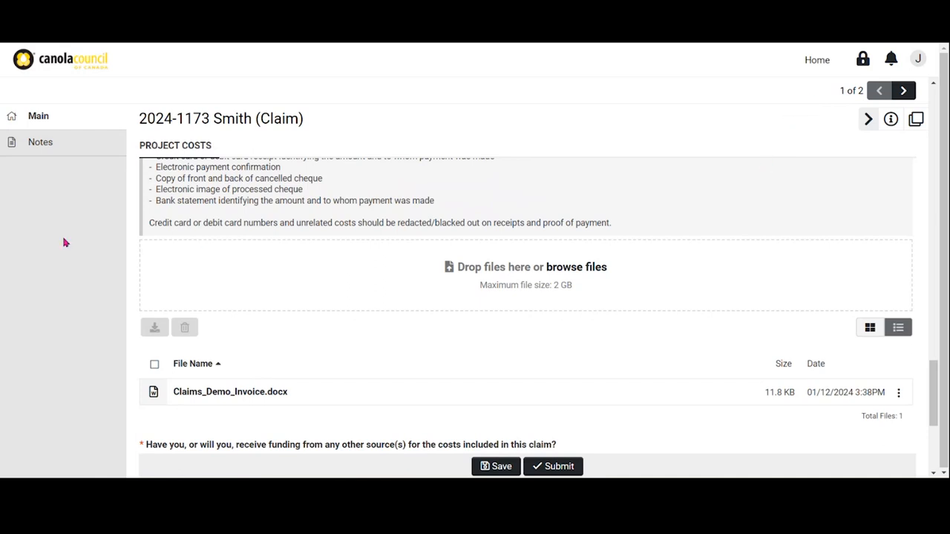
Answer No to other funding sources and tick Yes certifying the claim is true and complete.
{"action": "scroll", "scroll_direction": "down", "scroll_amount": 3}
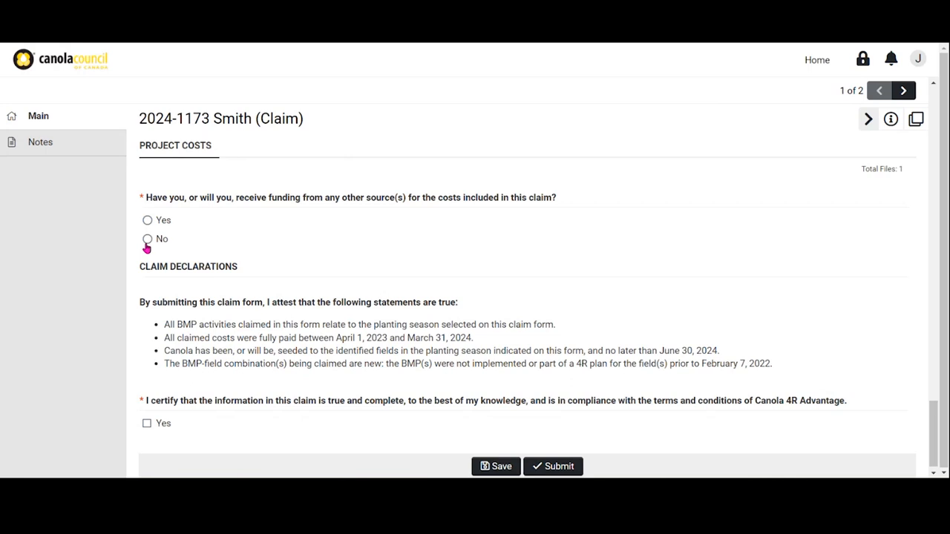
{"action": "left_click", "coordinate": [147, 237]}
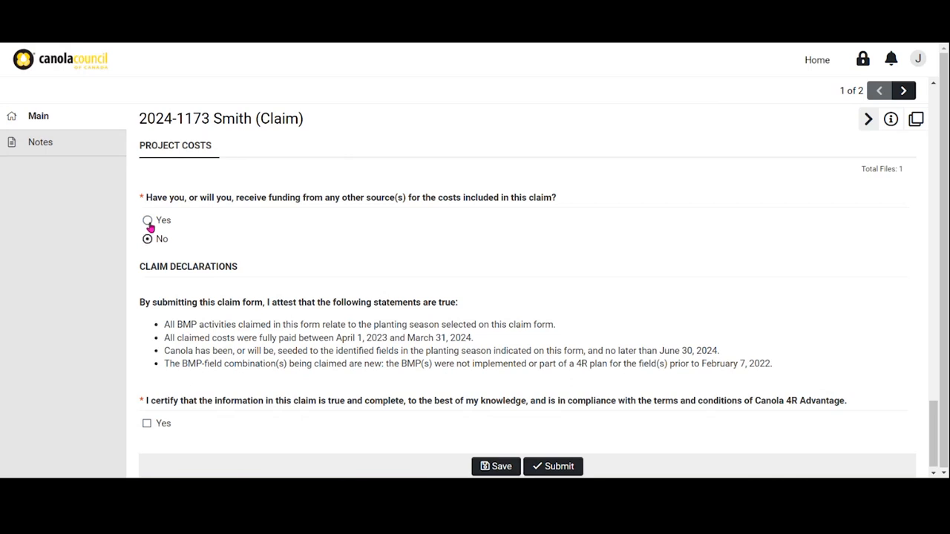
{"action": "left_click", "coordinate": [147, 220]}
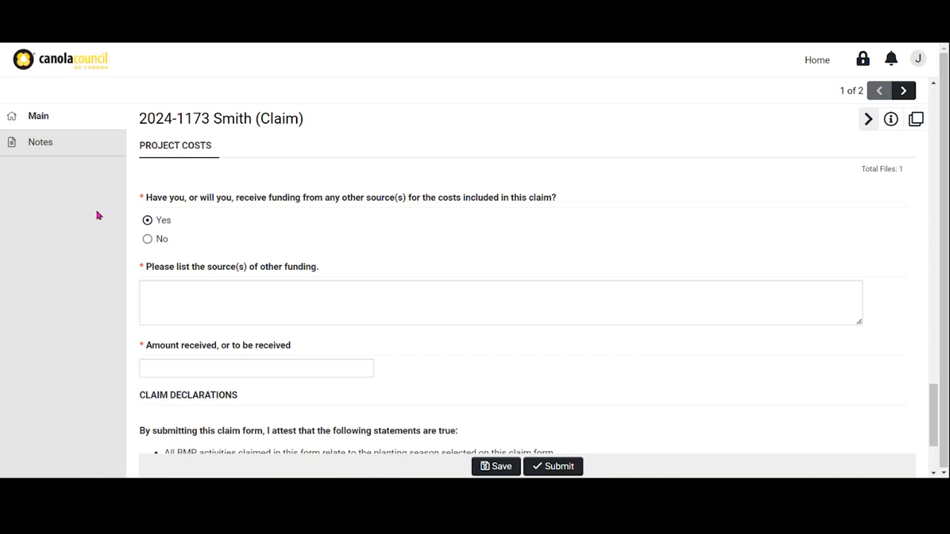
{"action": "left_click", "coordinate": [147, 238]}
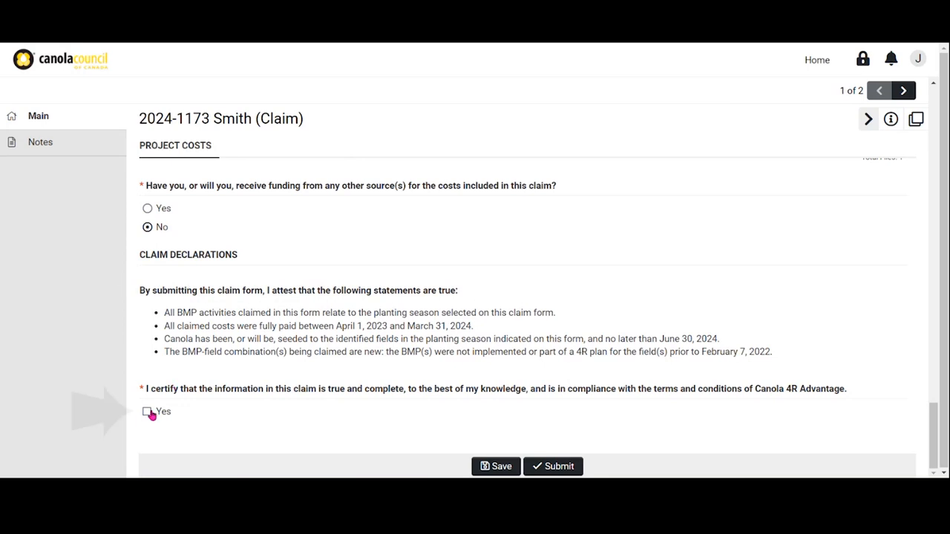
{"action": "left_click", "coordinate": [147, 412]}
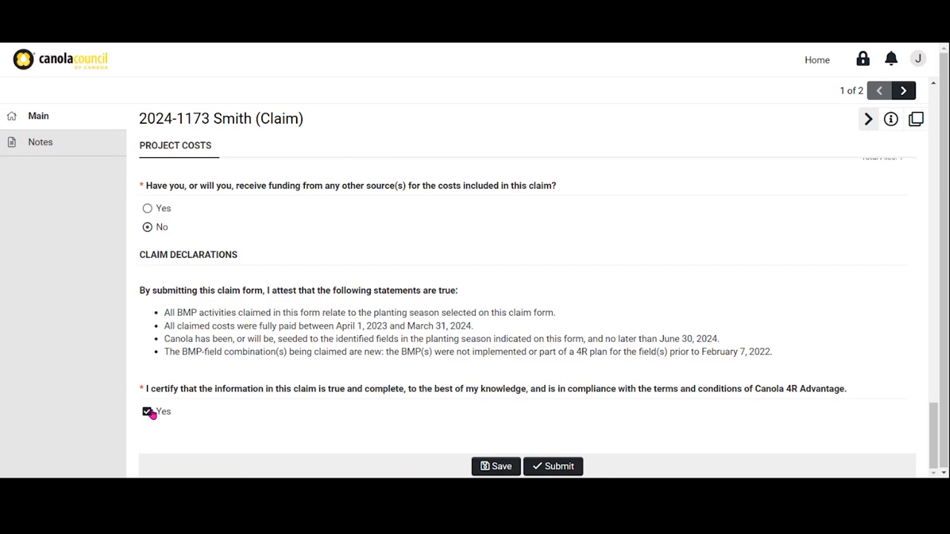
Submit the claim and return Home, where one submitted claim form is now counted.
{"action": "left_click", "coordinate": [552, 466]}
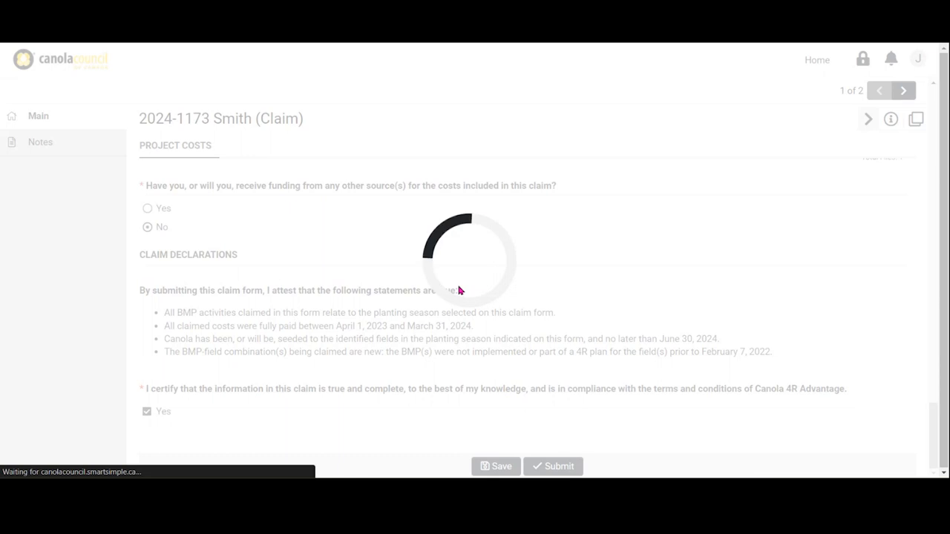
{"action": "left_click", "coordinate": [553, 467]}
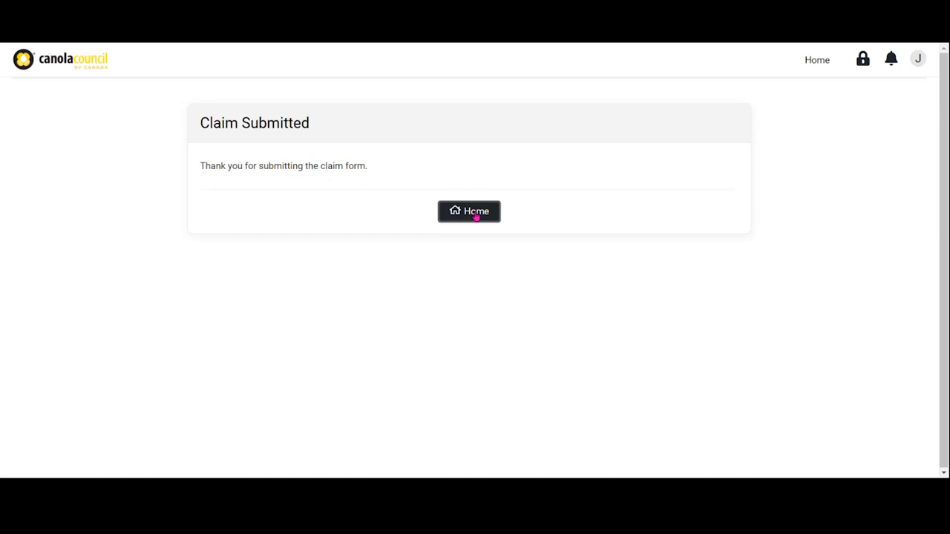
{"action": "left_click", "coordinate": [470, 211]}
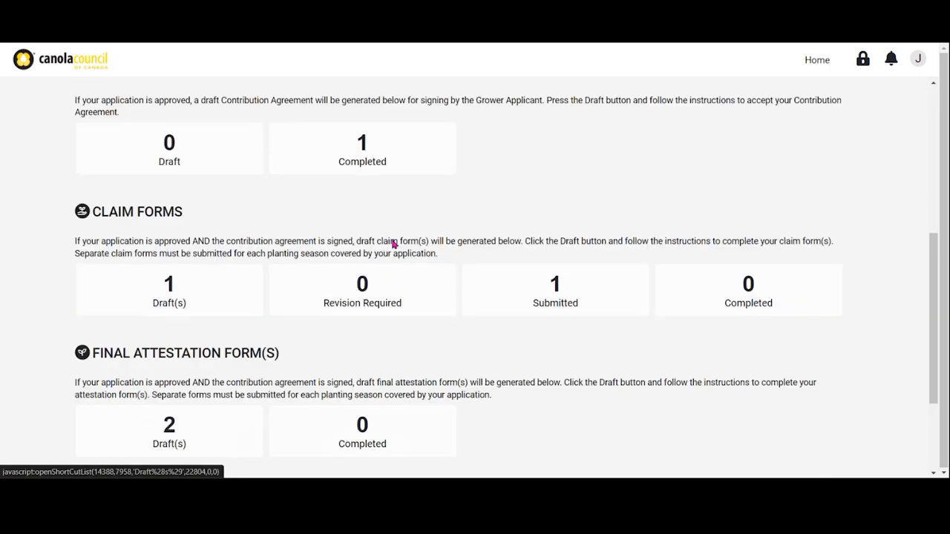
{"action": "scroll", "scroll_direction": "down", "scroll_amount": 3}
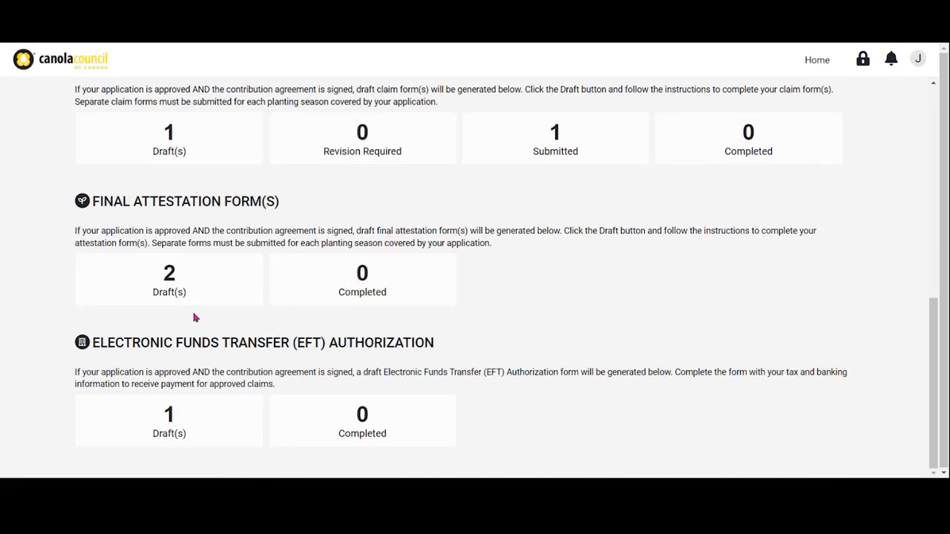